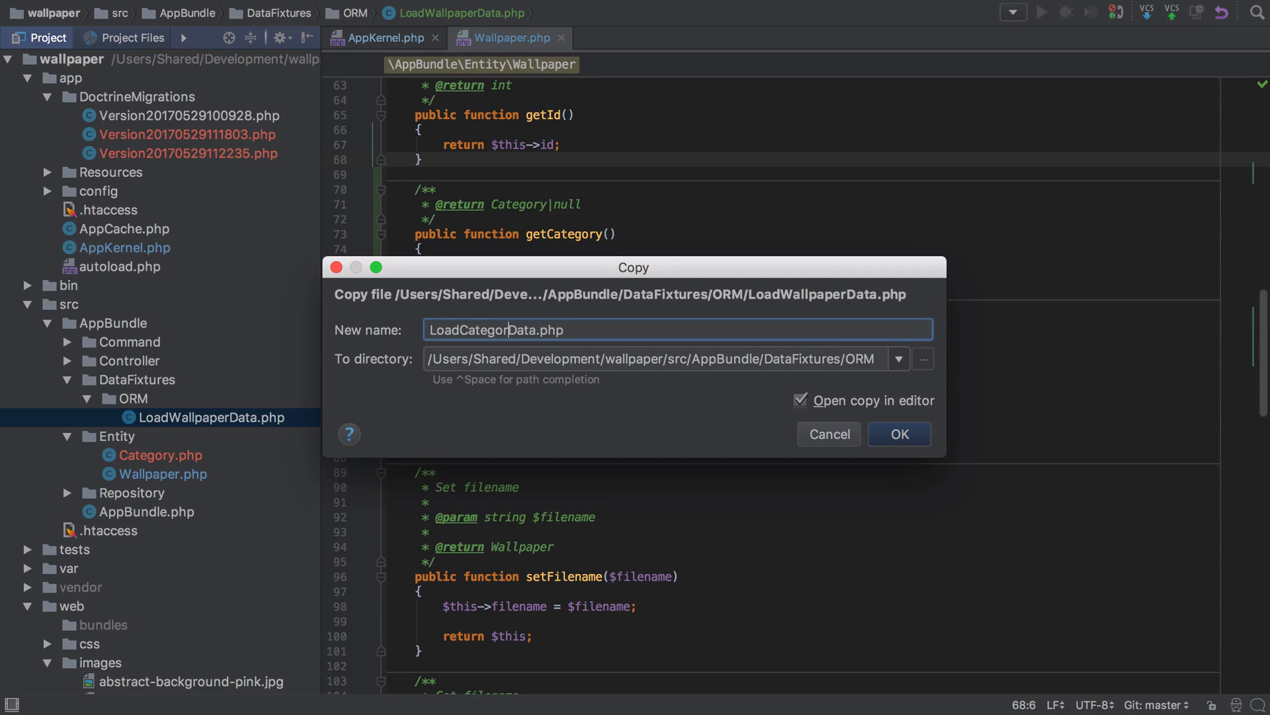
# - Copy the wallpaper fixture as LoadCategoryData.php, add it to Git, and create Category 'Abstract'
pyautogui.click(900, 434)
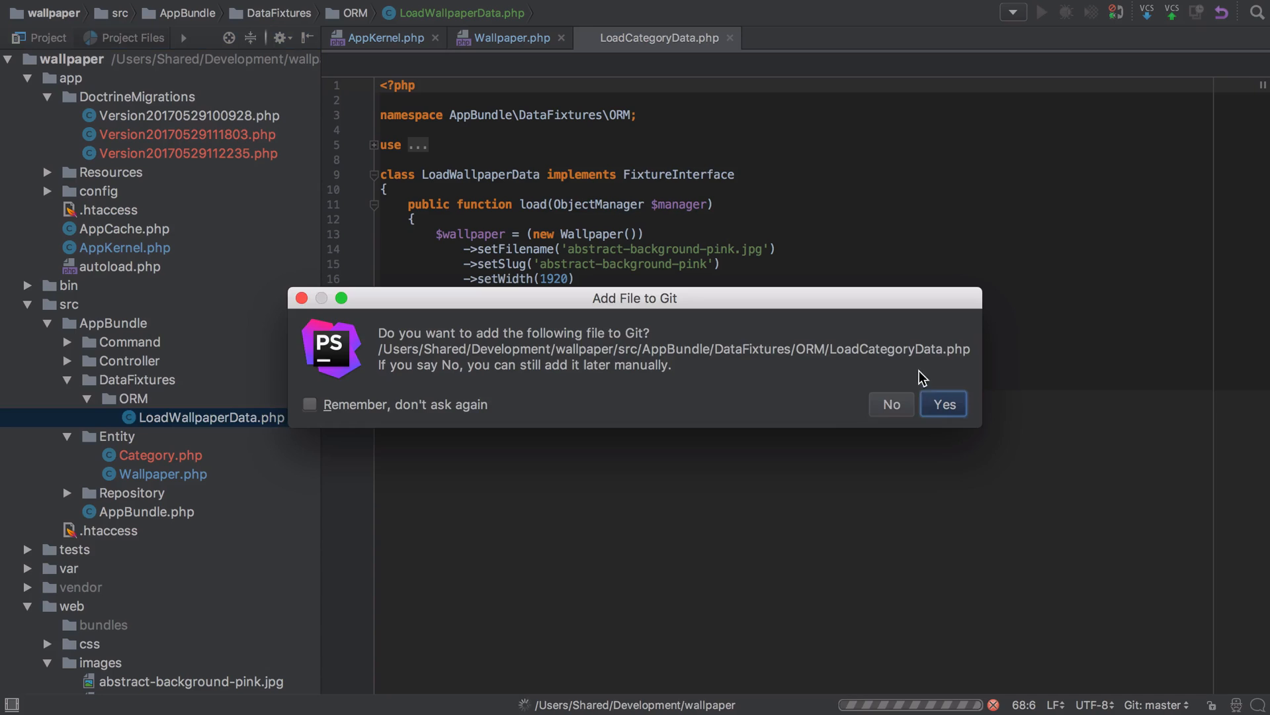
pyautogui.click(943, 403)
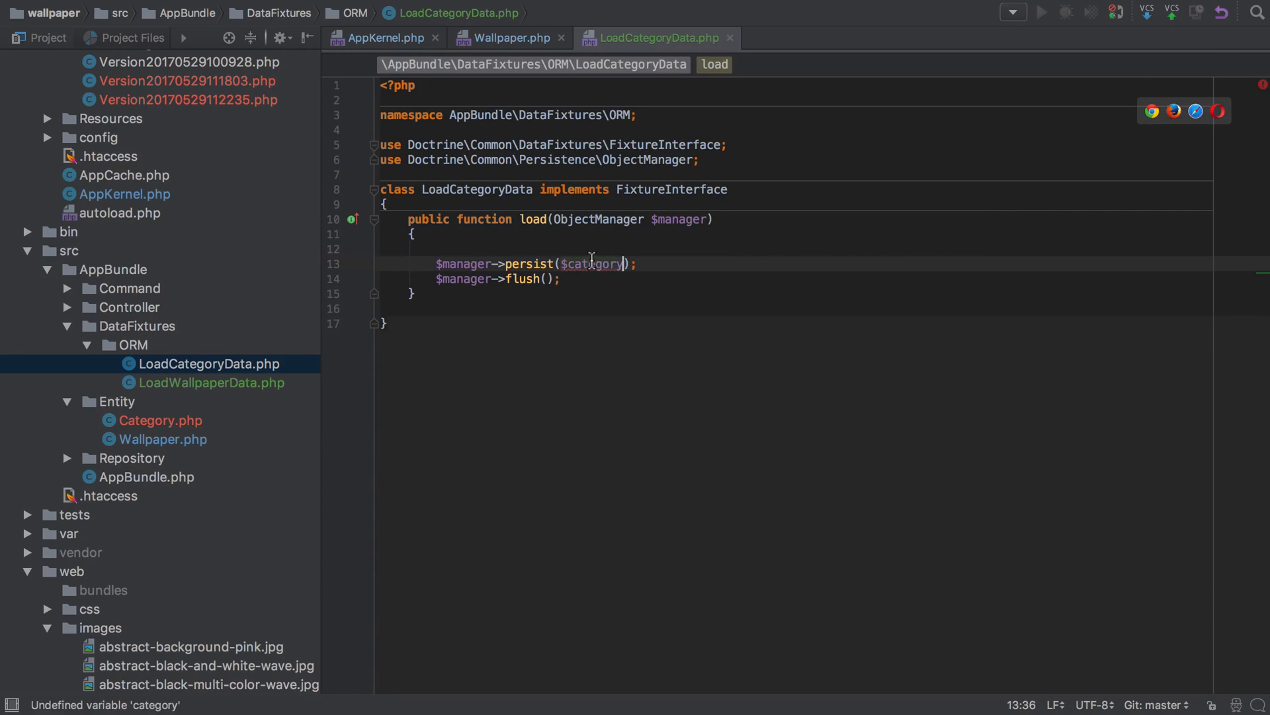
pyautogui.write('$category = (new Category(')
pyautogui.write('->setName(')
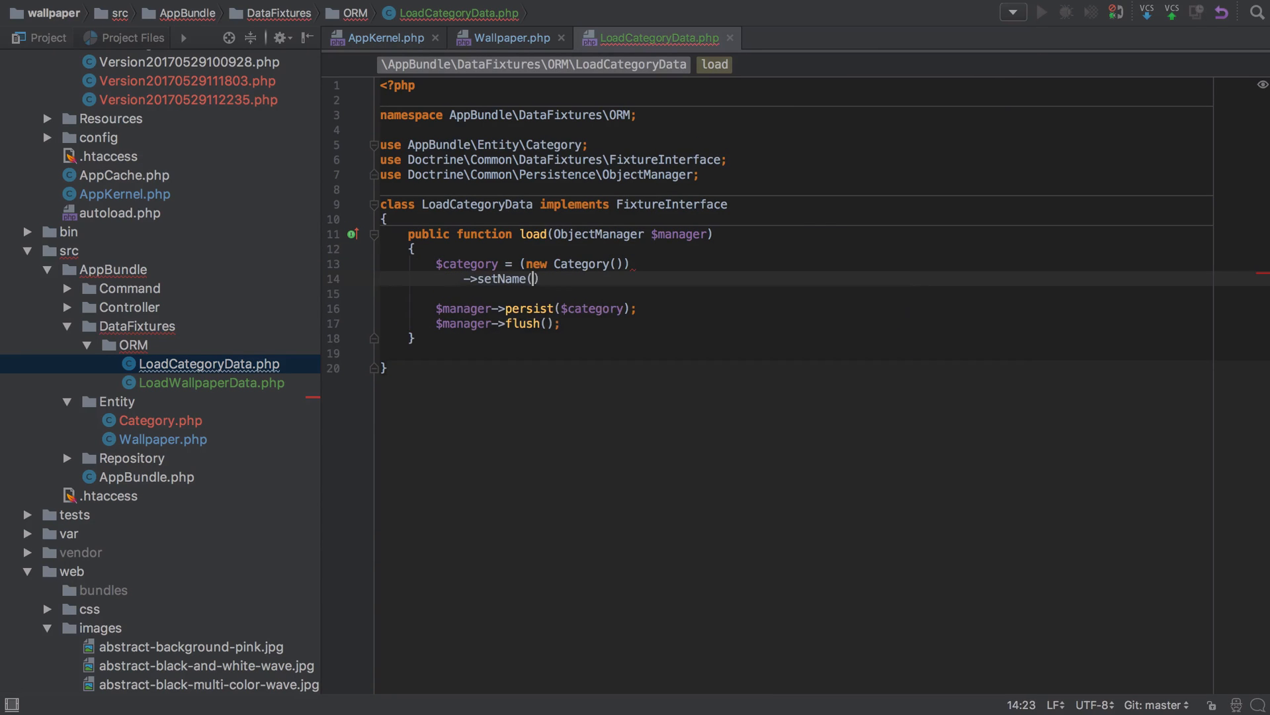
pyautogui.write("'Abstract'")
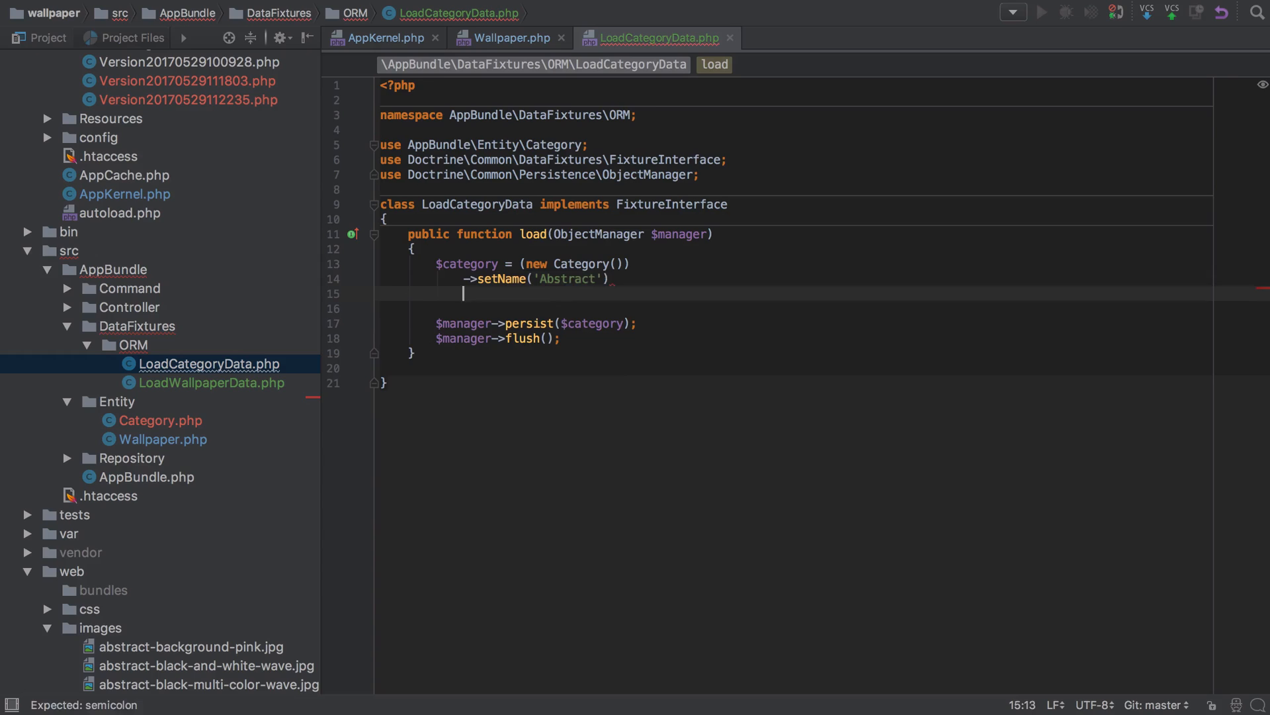
pyautogui.write(';')
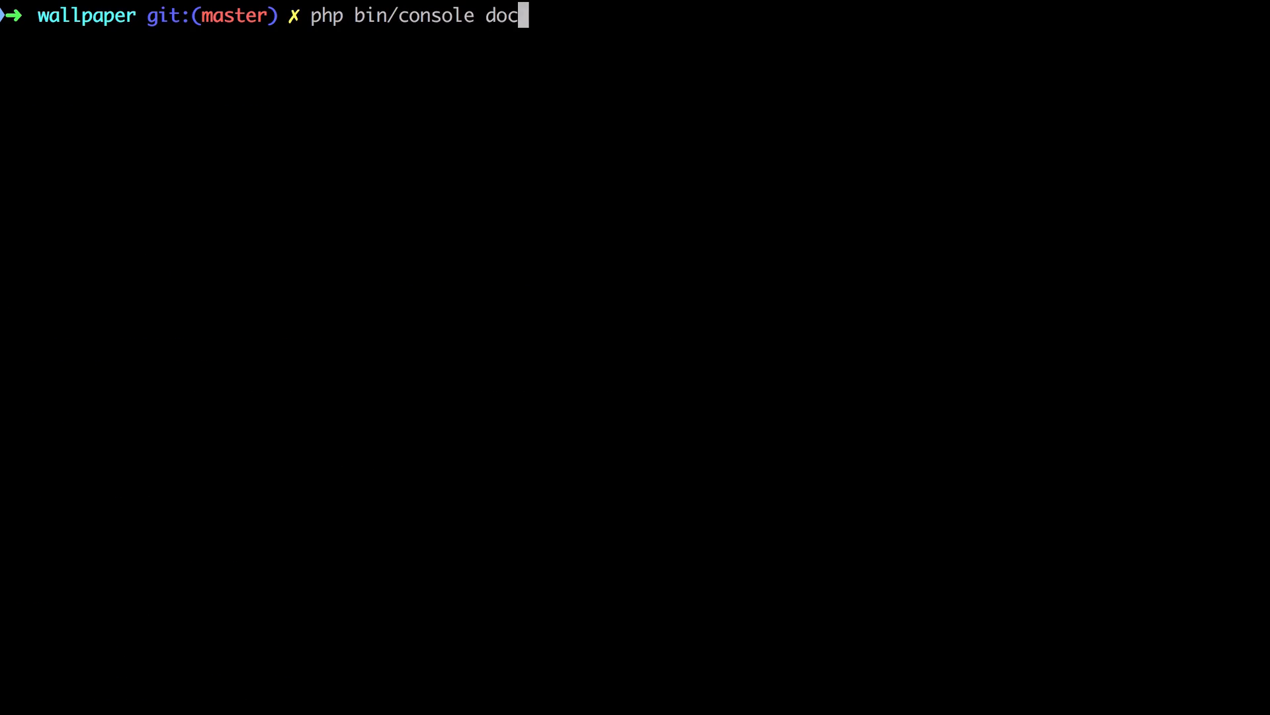
# - Run doctrine:fixtures:load and confirm purging the database with y
pyautogui.press('Enter')
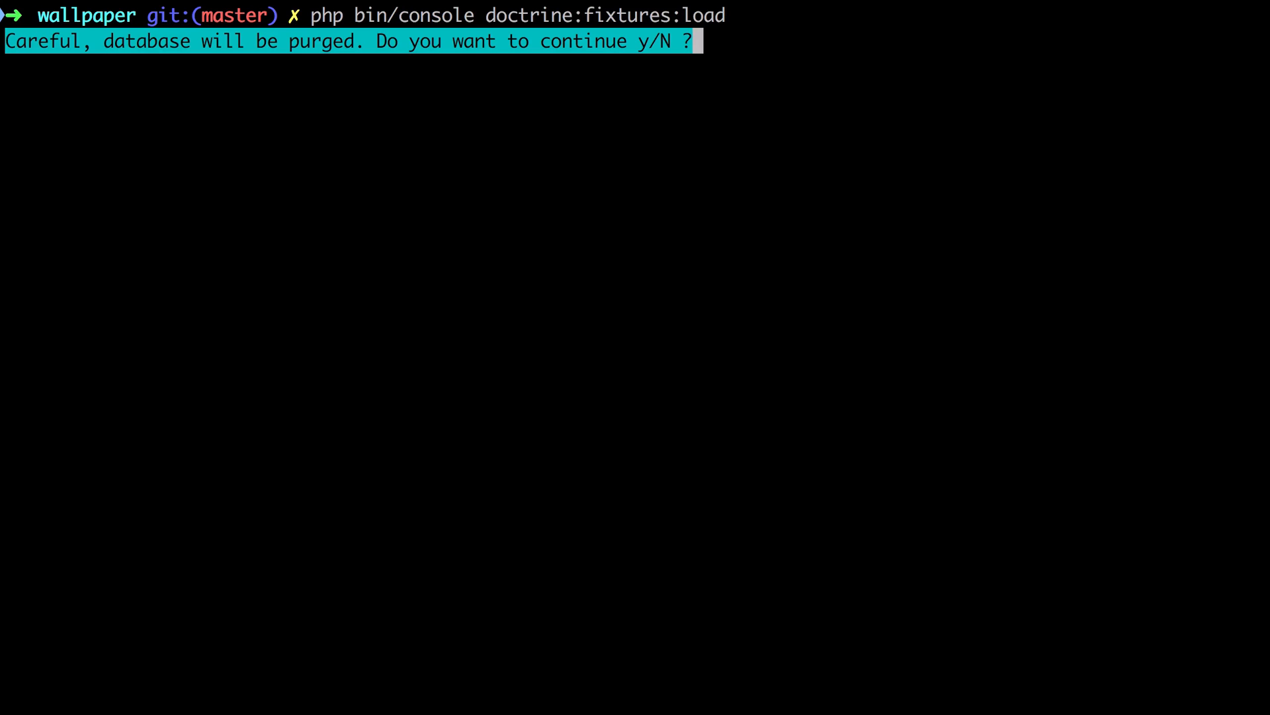
pyautogui.write('y')
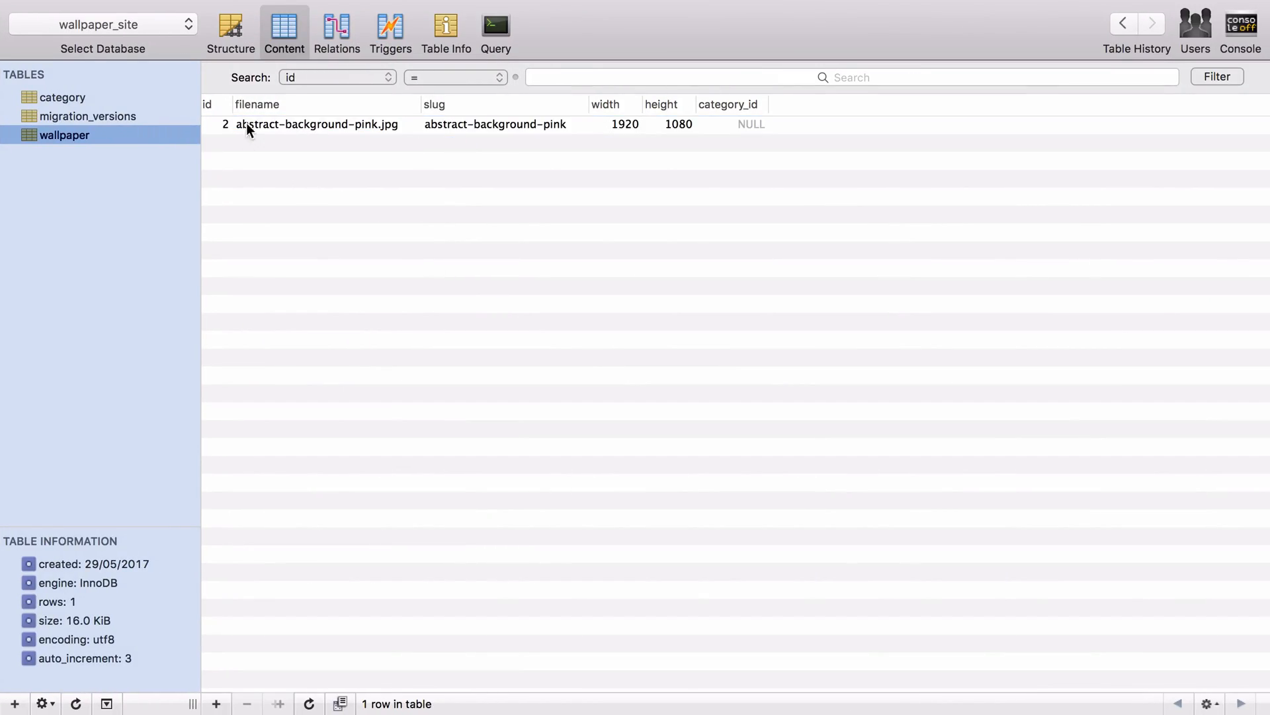
pyautogui.moveTo(371, 130)
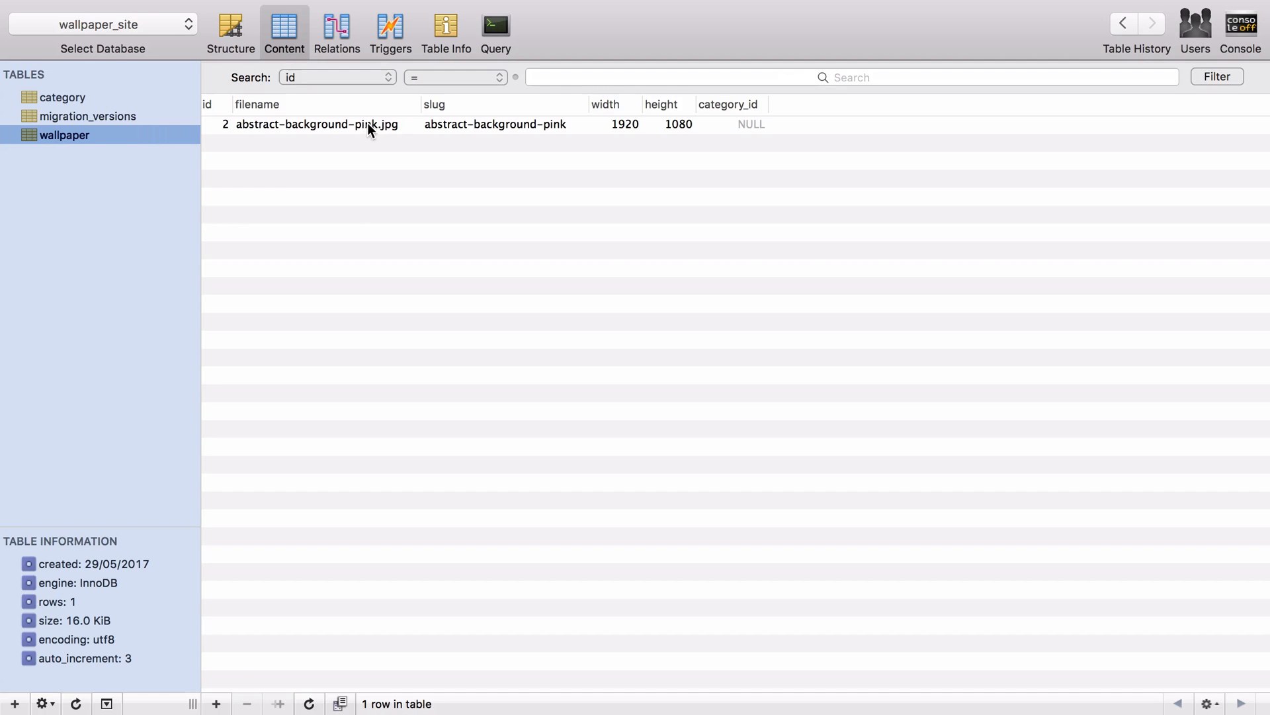
pyautogui.click(62, 97)
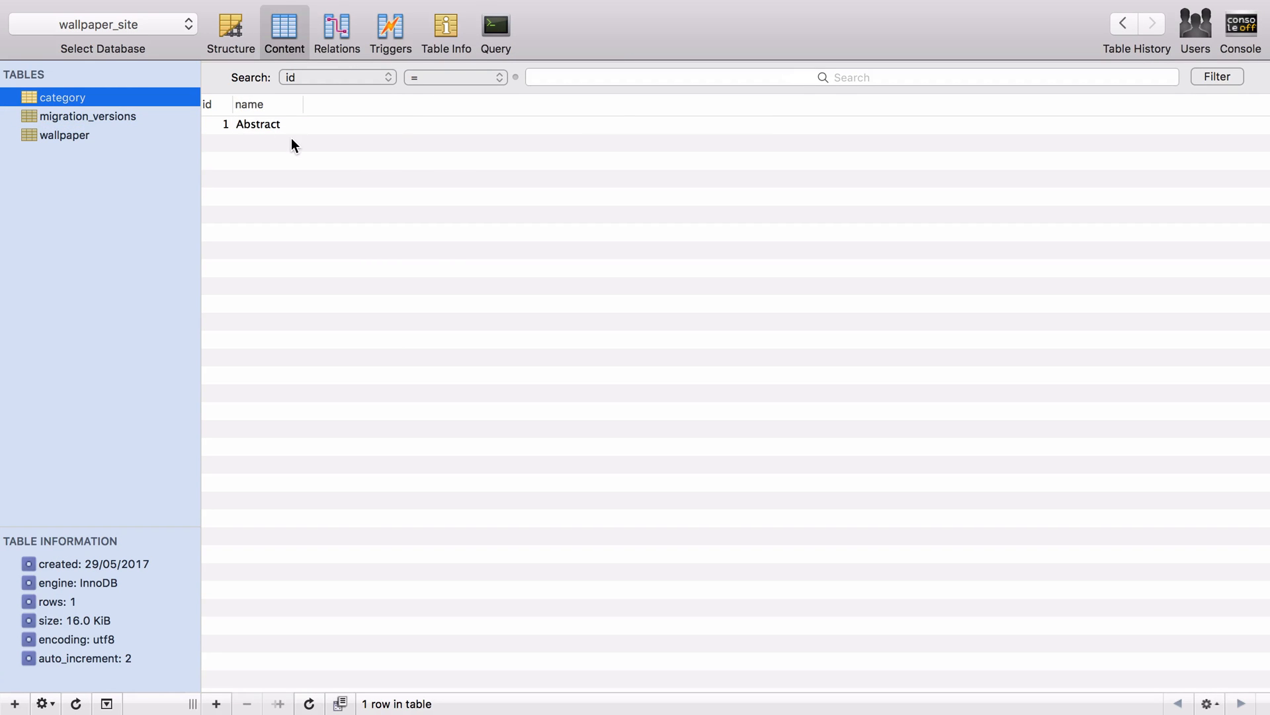
pyautogui.click(65, 134)
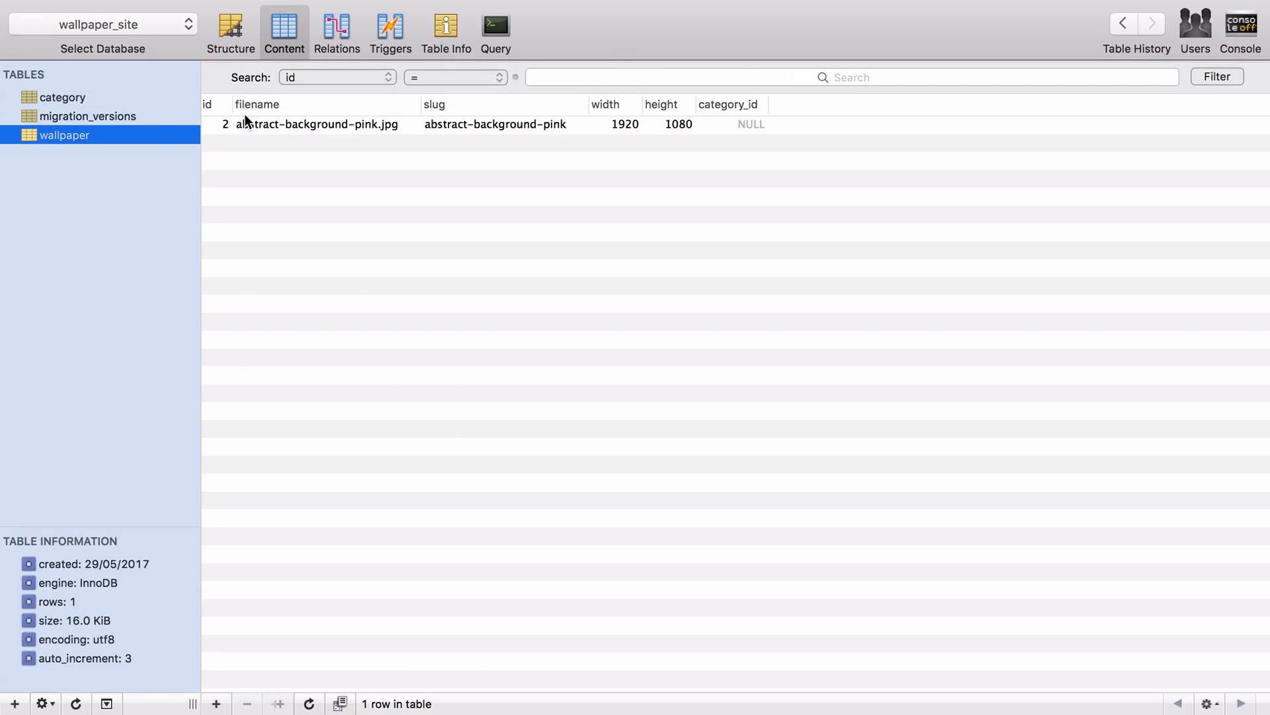
pyautogui.click(319, 124)
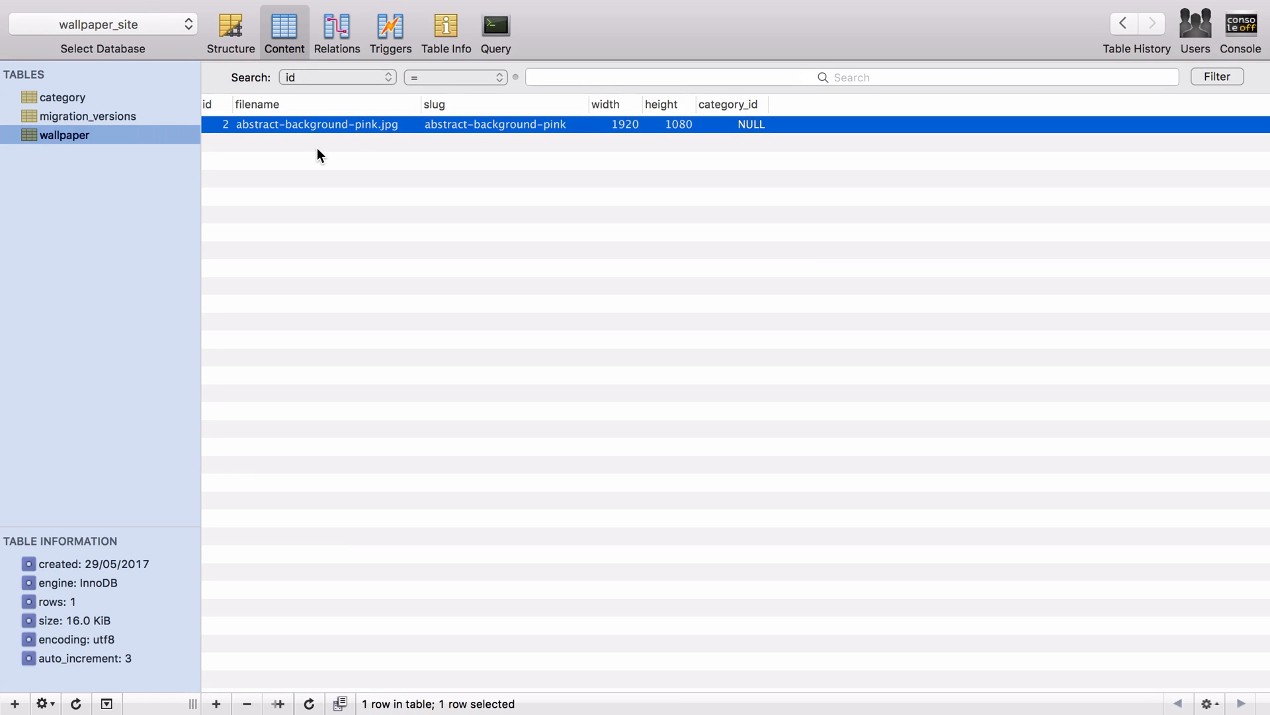
pyautogui.moveTo(355, 141)
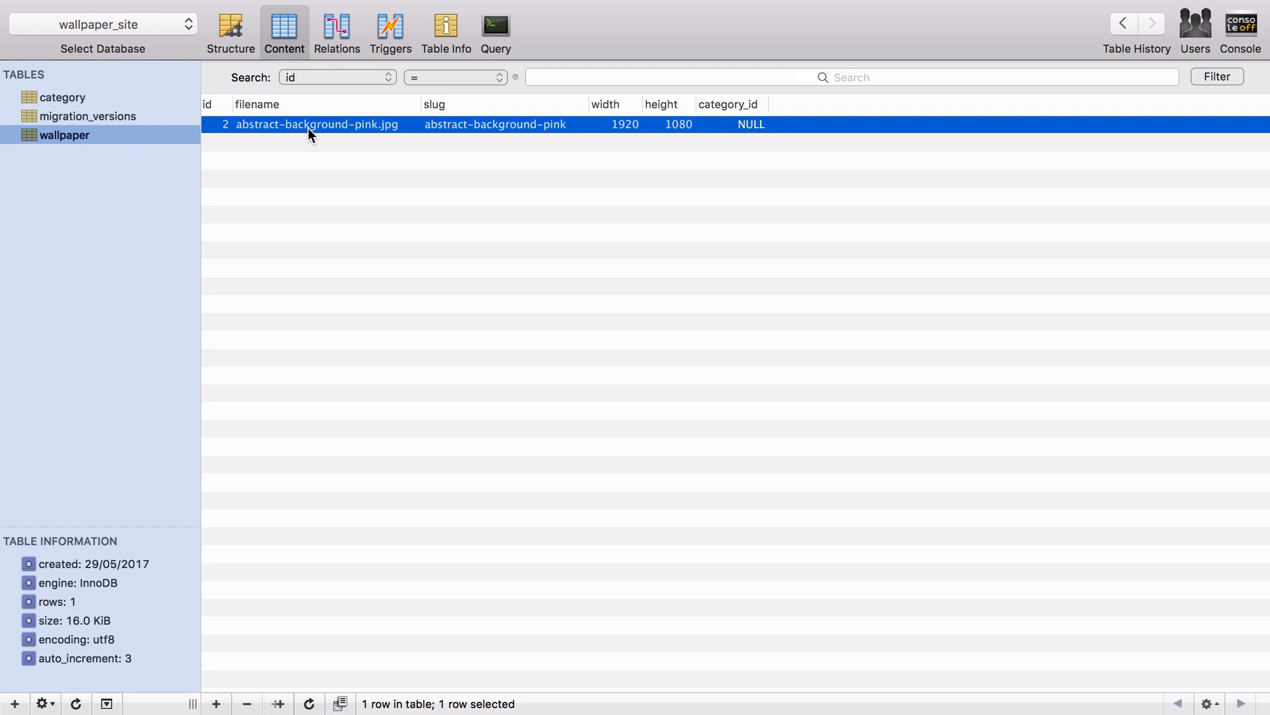
pyautogui.moveTo(310, 130)
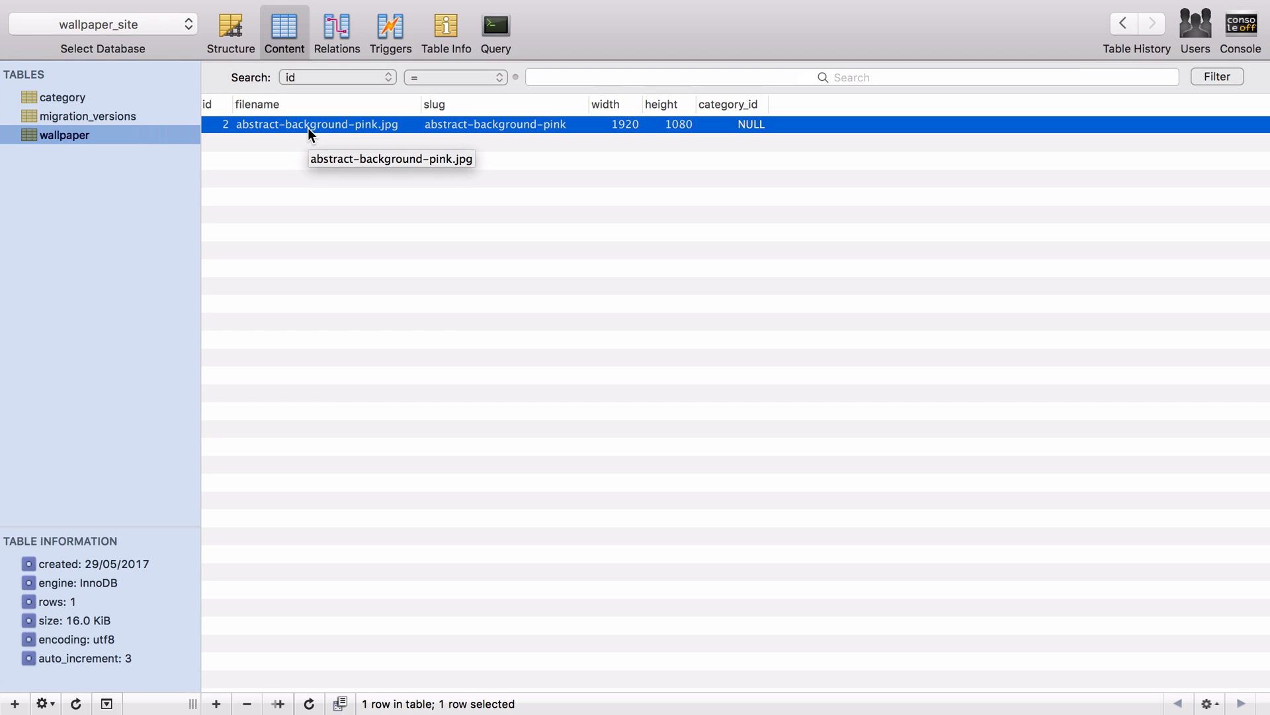
pyautogui.moveTo(239, 153)
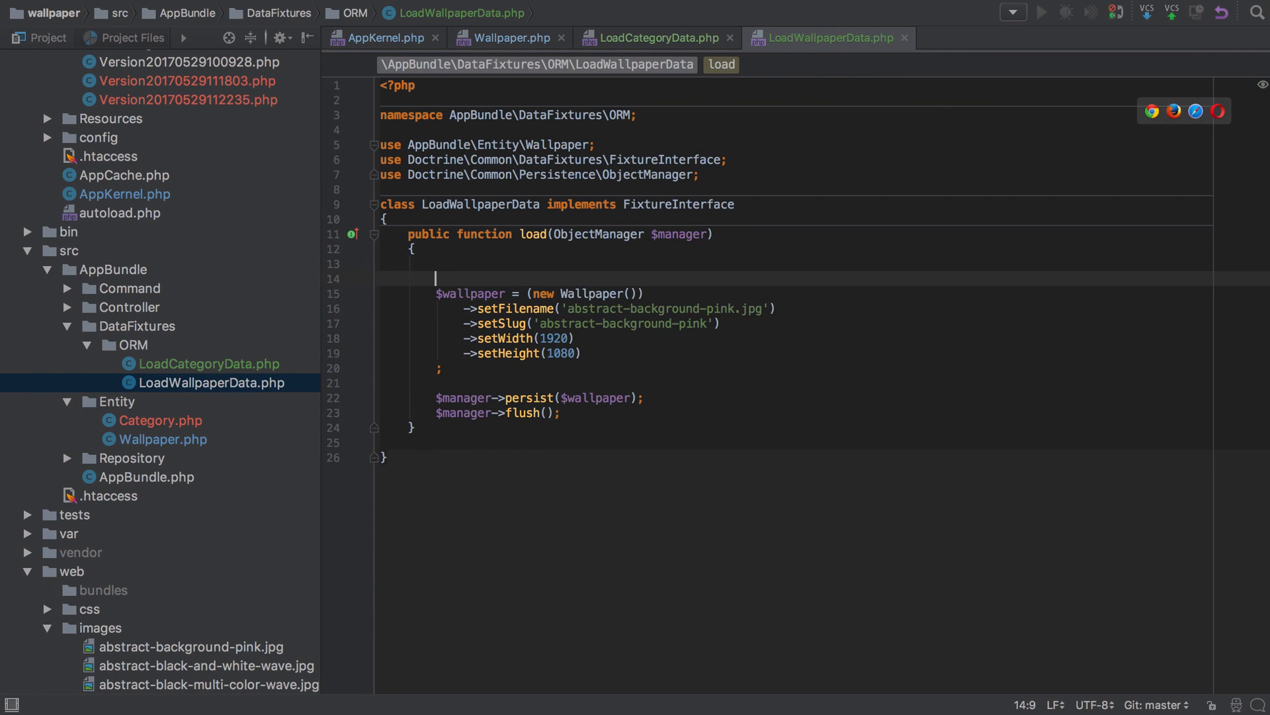
pyautogui.write('$em')
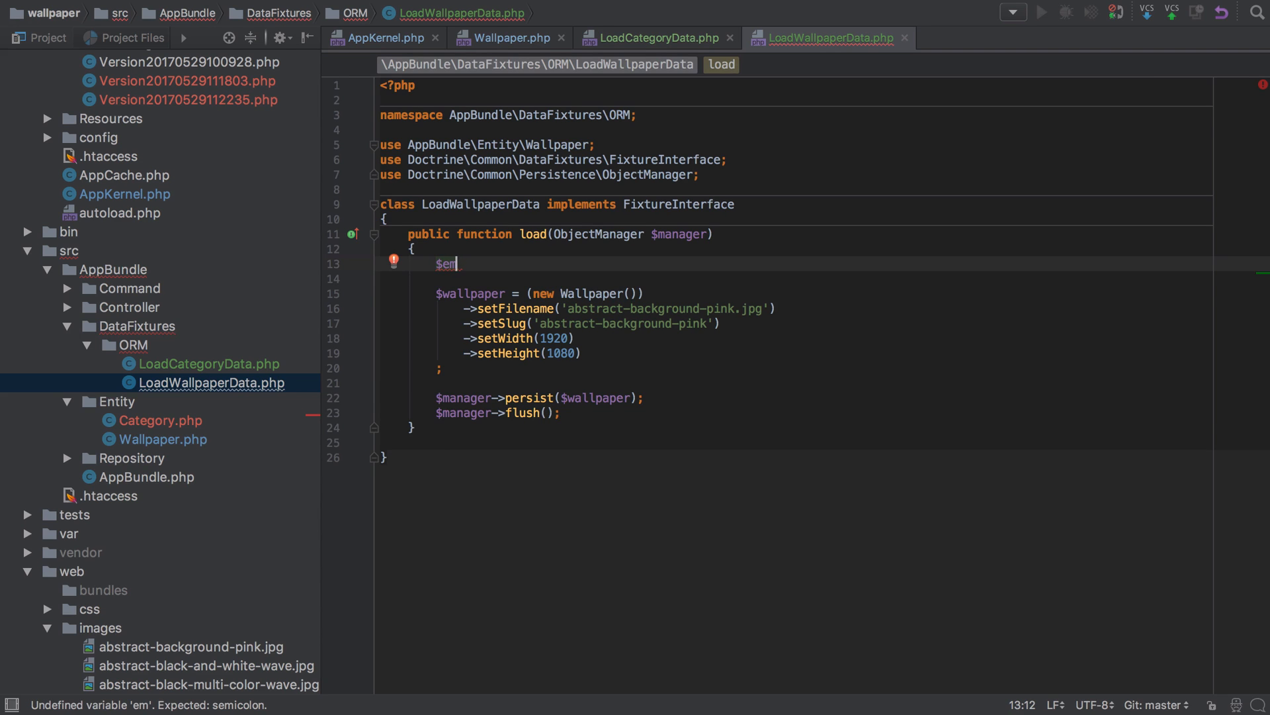
pyautogui.press('Backspace')
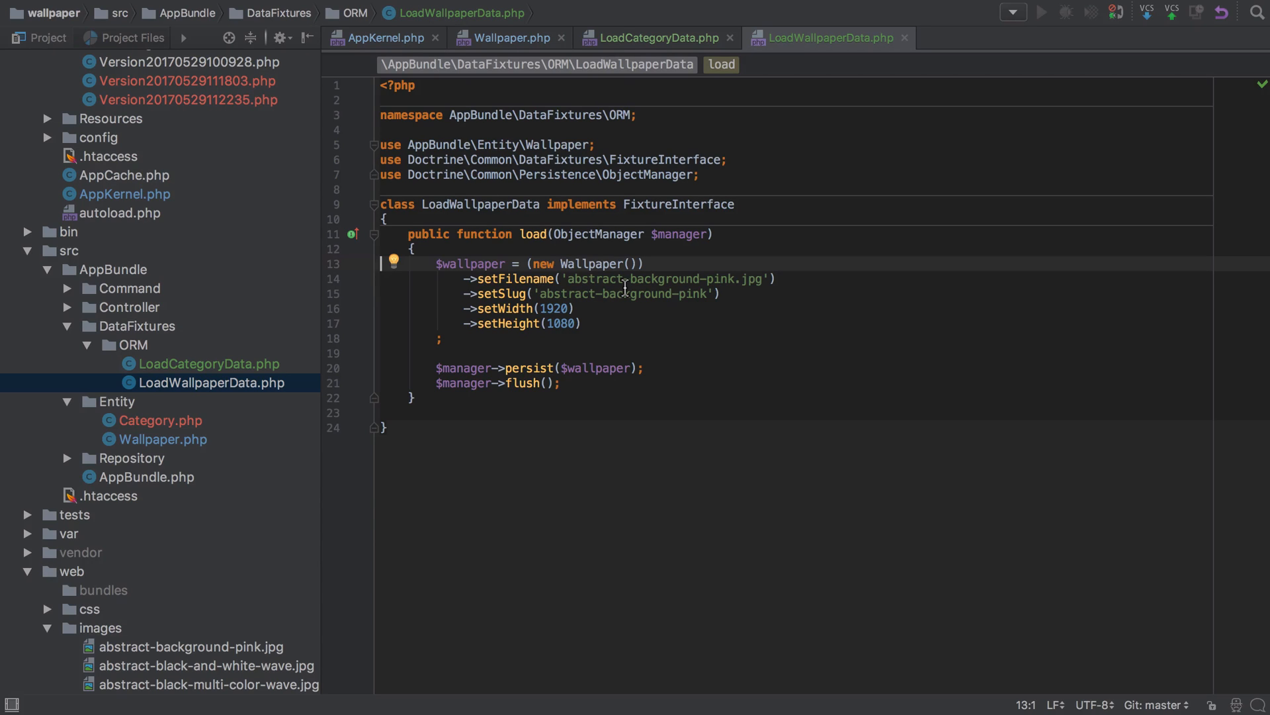
# - Make LoadCategoryData extend AbstractFixture with OrderedFixtureInterface, and have getOrder return 100
pyautogui.click(659, 38)
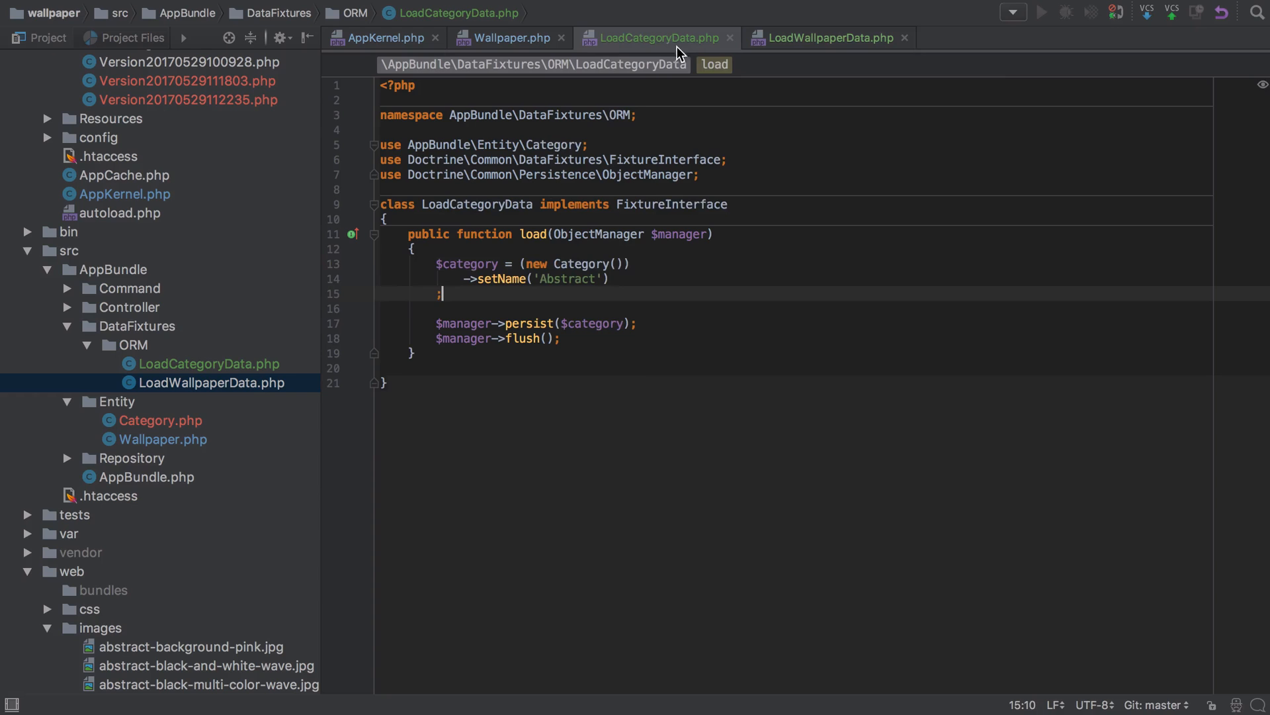
pyautogui.write('egoryData e')
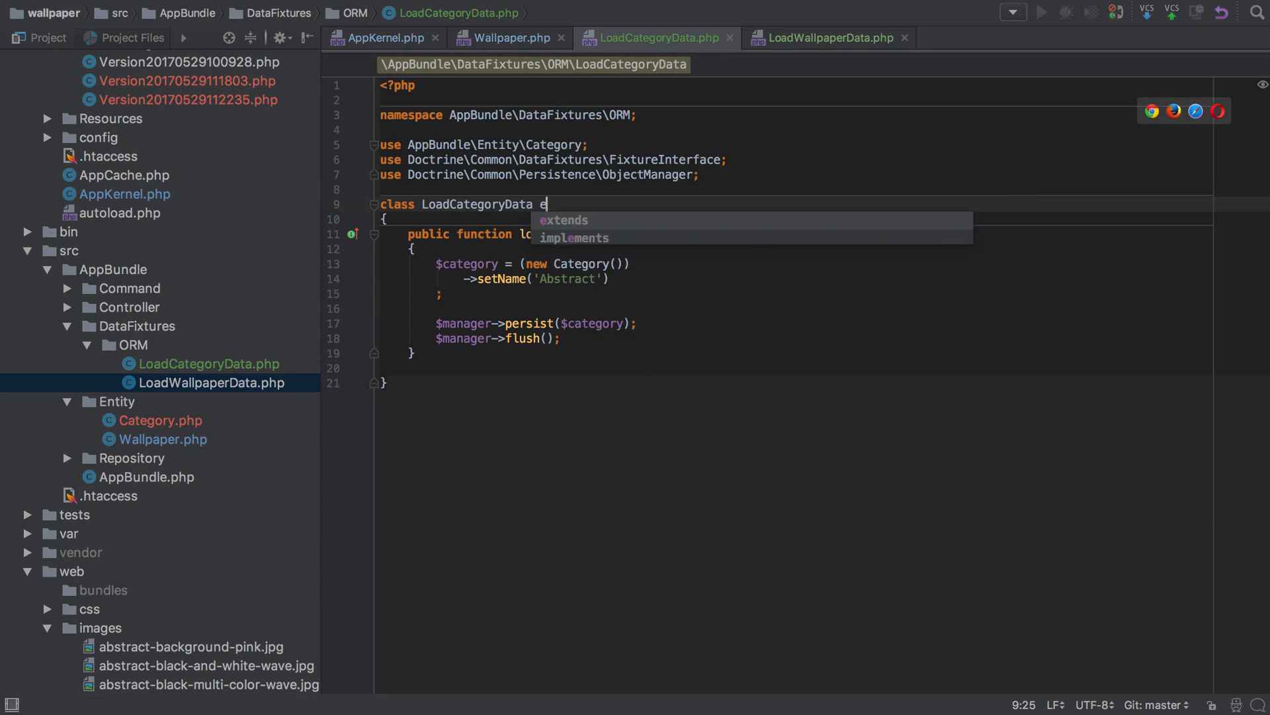
pyautogui.write('xtends AbstractFixture implements Ord')
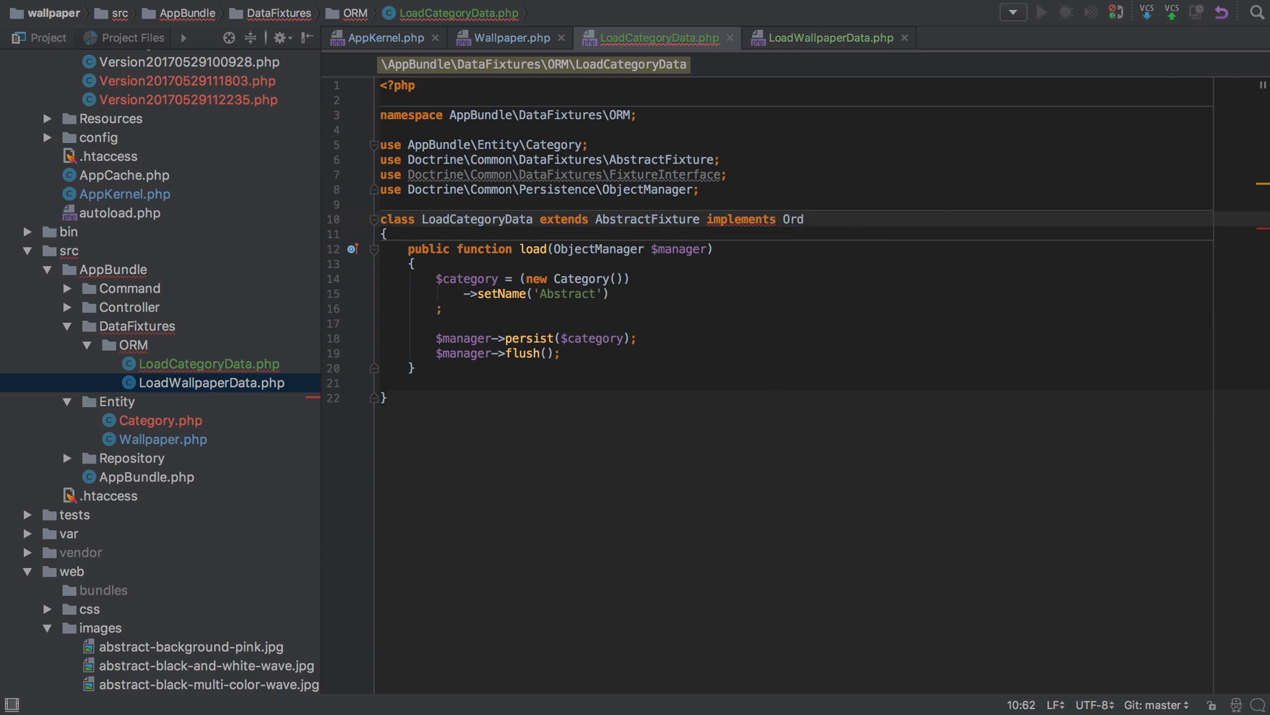
pyautogui.press('Tab')
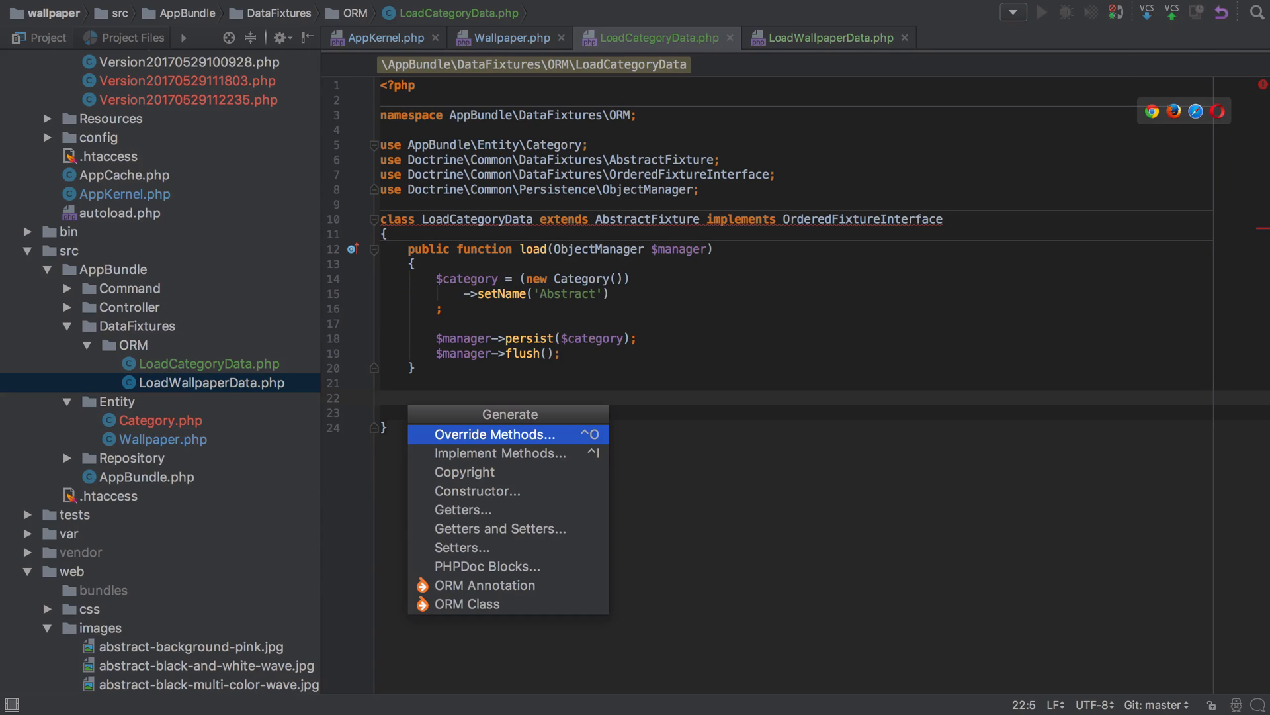
pyautogui.click(500, 454)
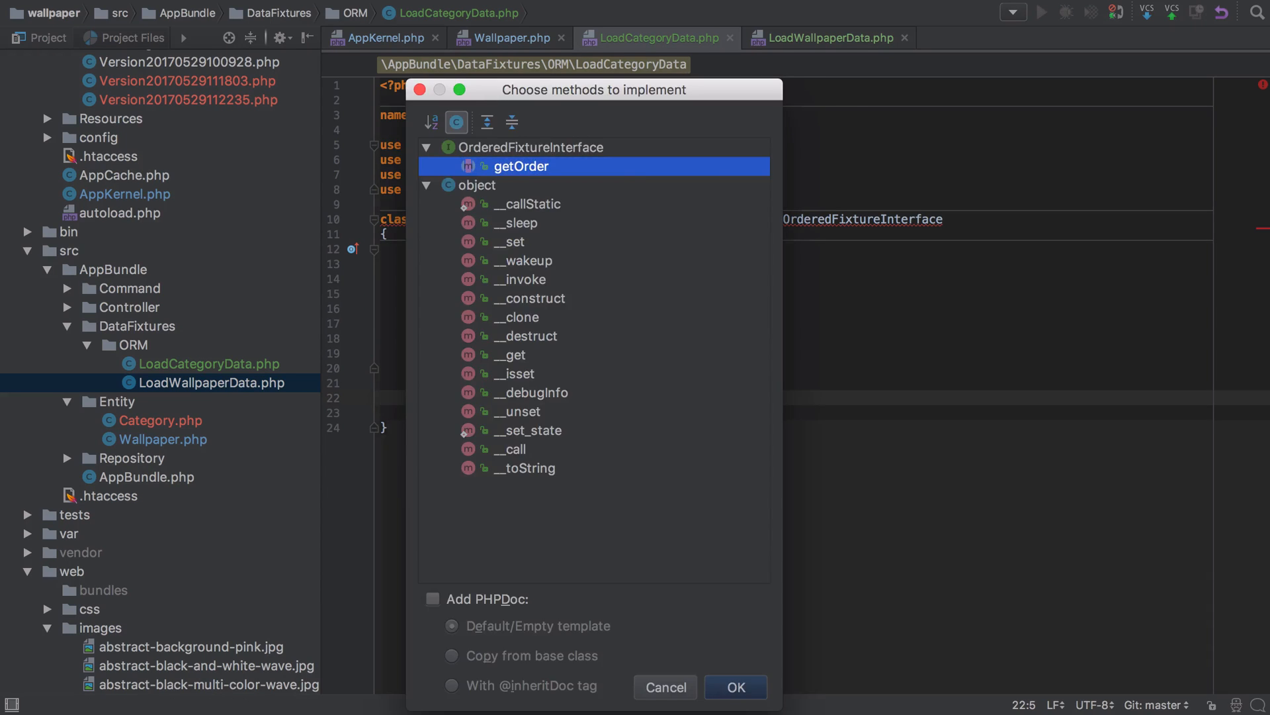
pyautogui.click(735, 687)
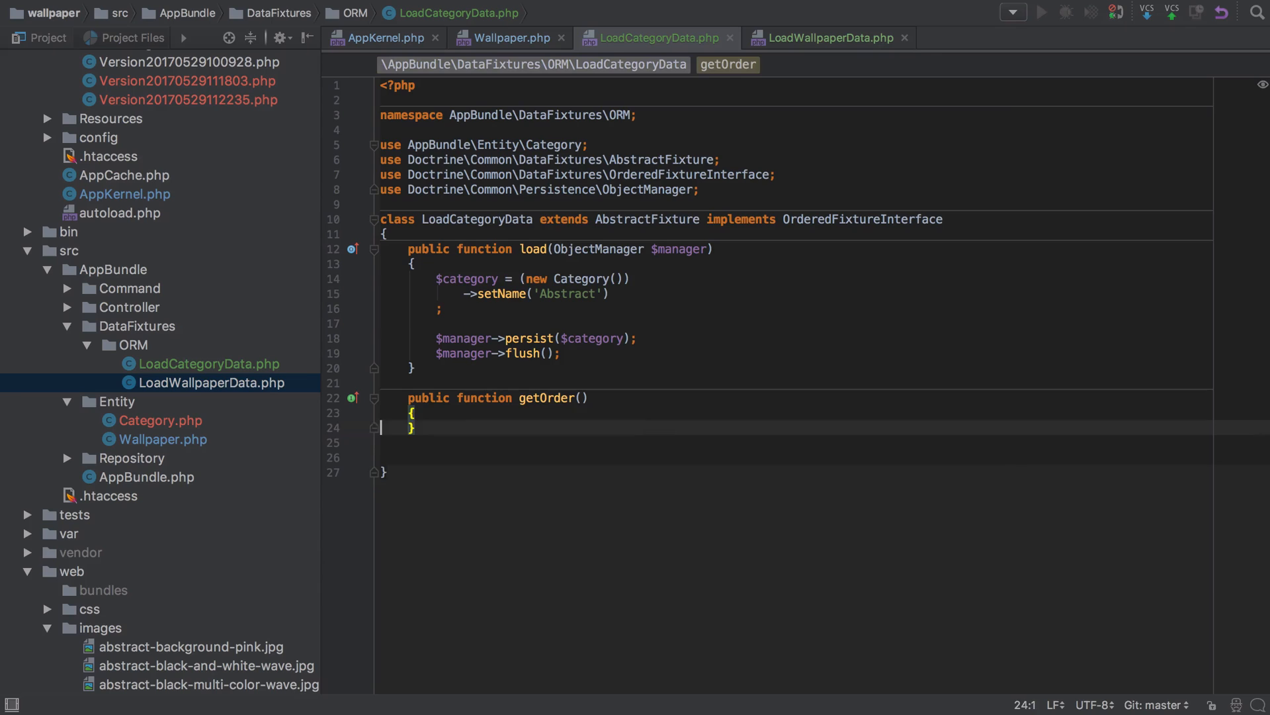
pyautogui.write('return')
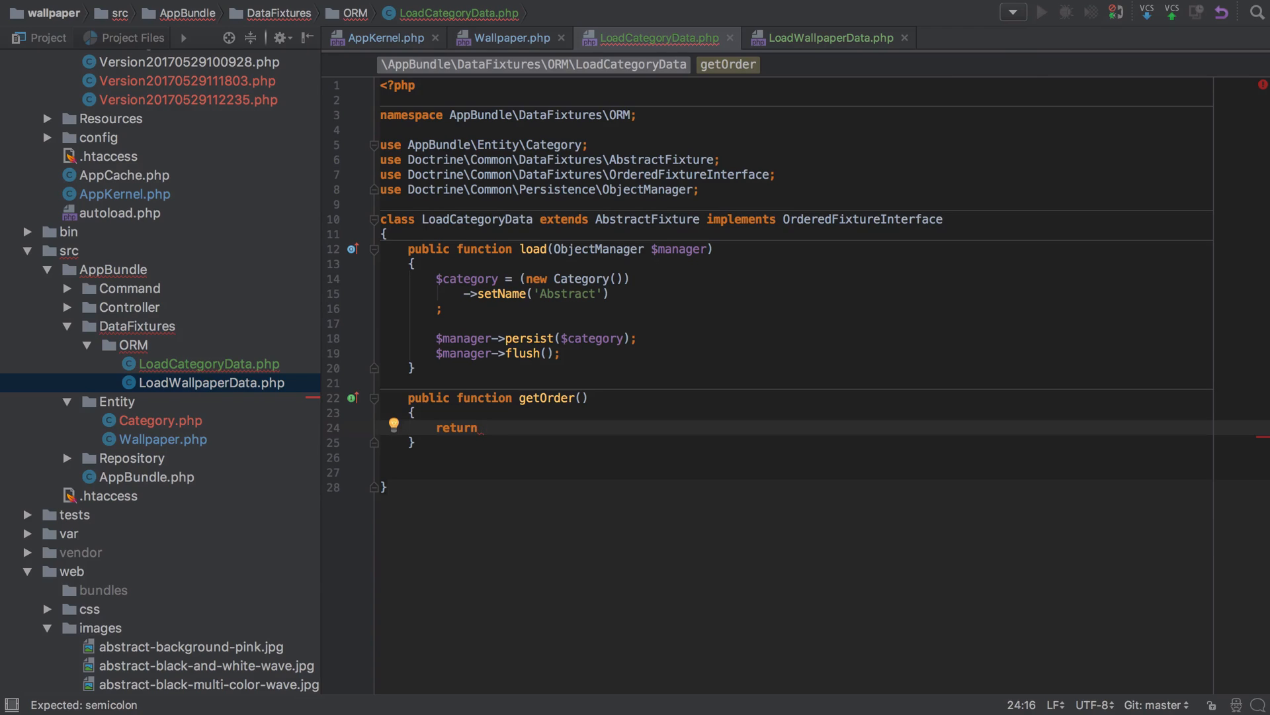
pyautogui.write('100;')
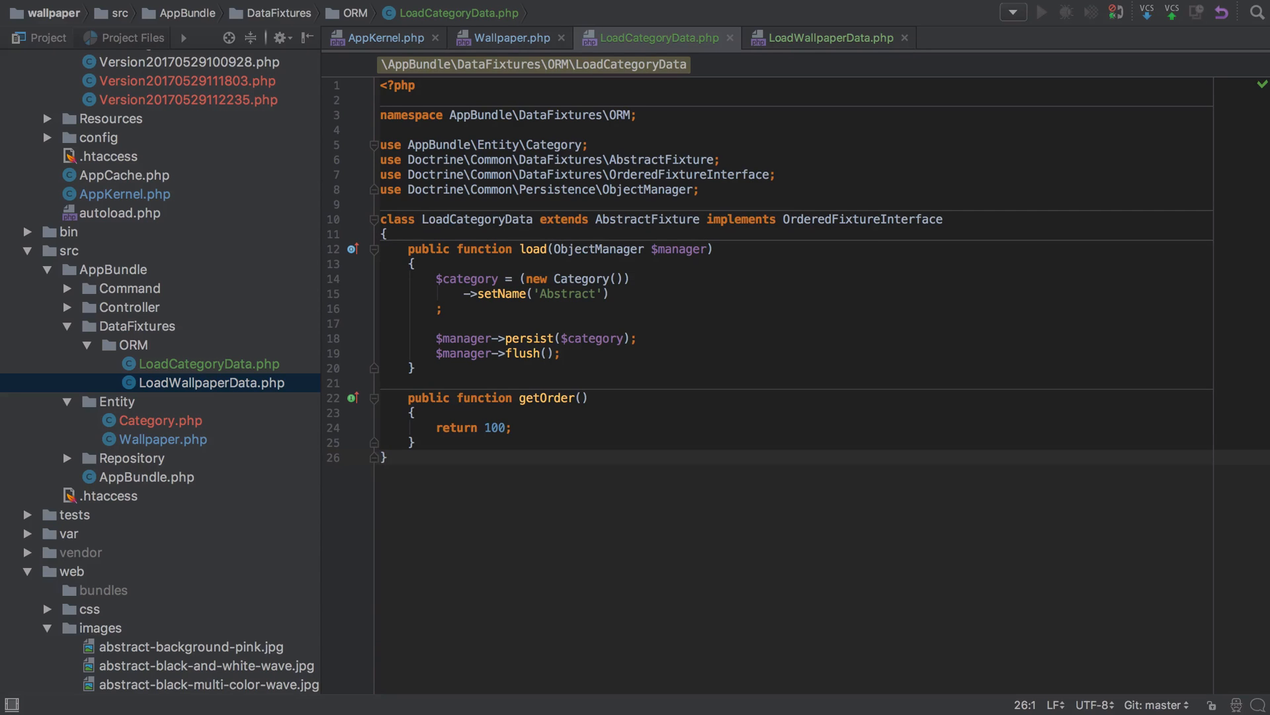
# - Make LoadWallpaperData extend AbstractFixture, with its getOrder returning 200
pyautogui.click(826, 38)
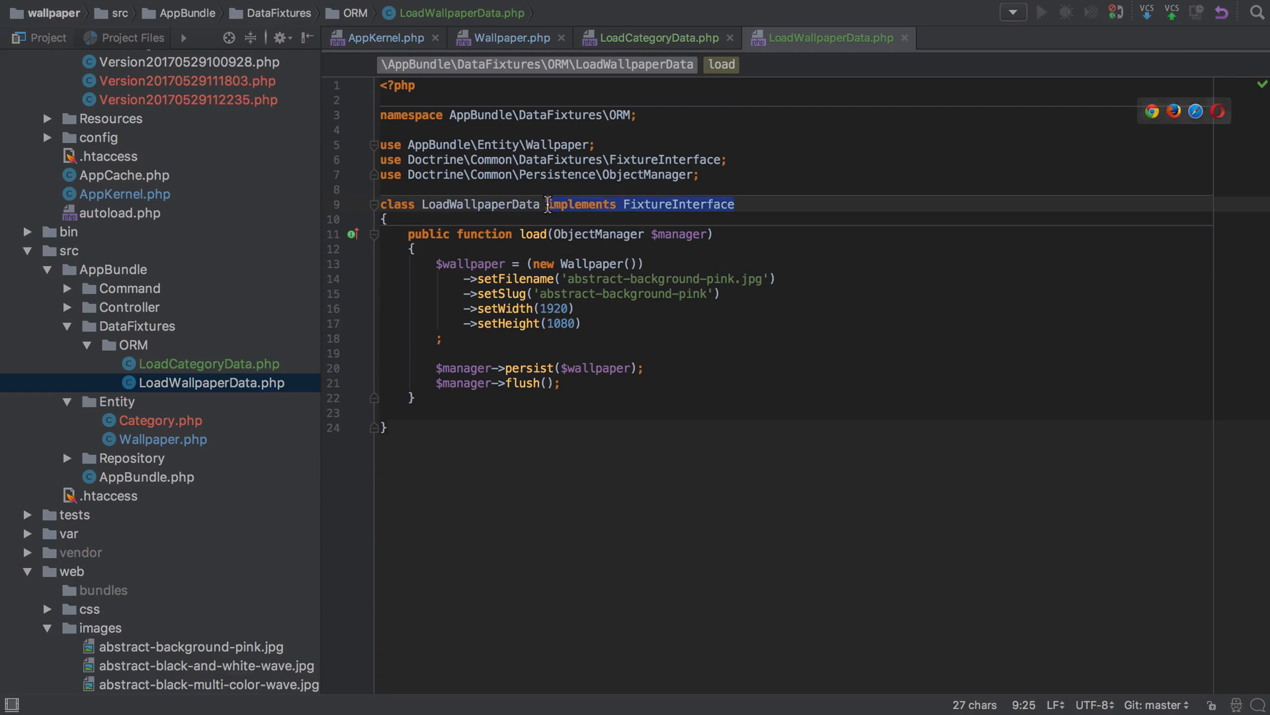
pyautogui.write('extends AbstractFixture')
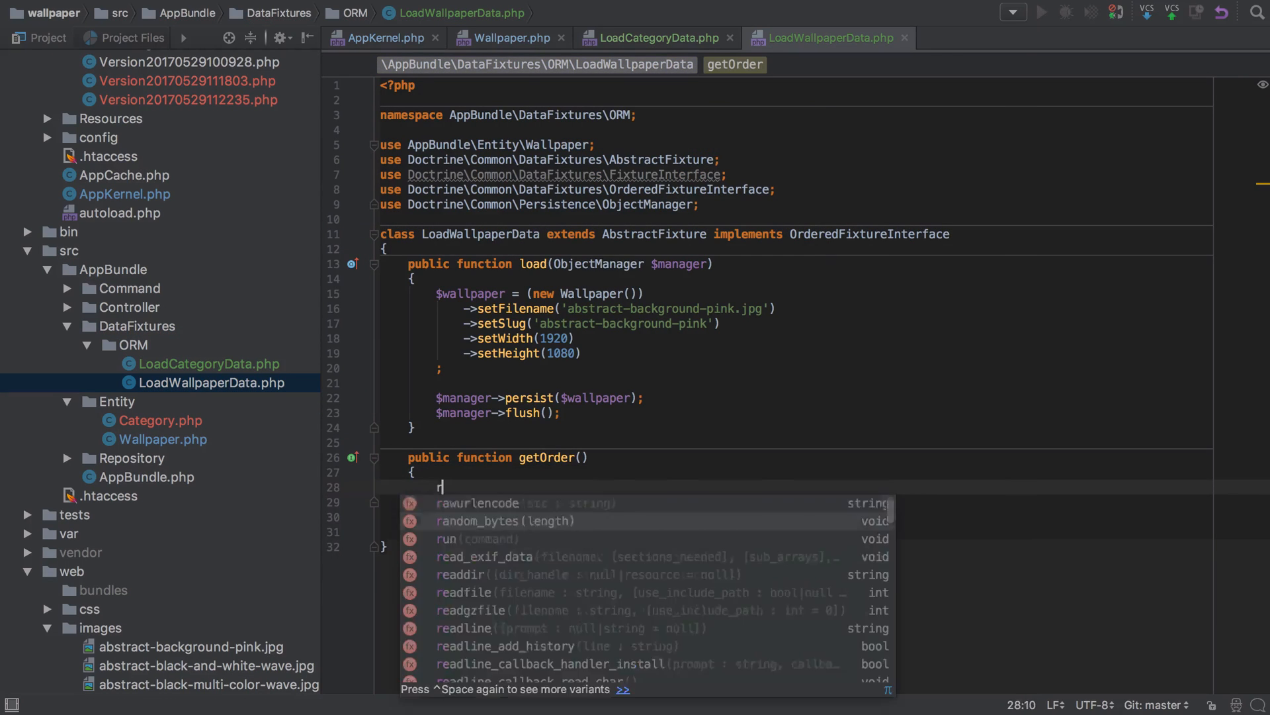
pyautogui.write('return 200;')
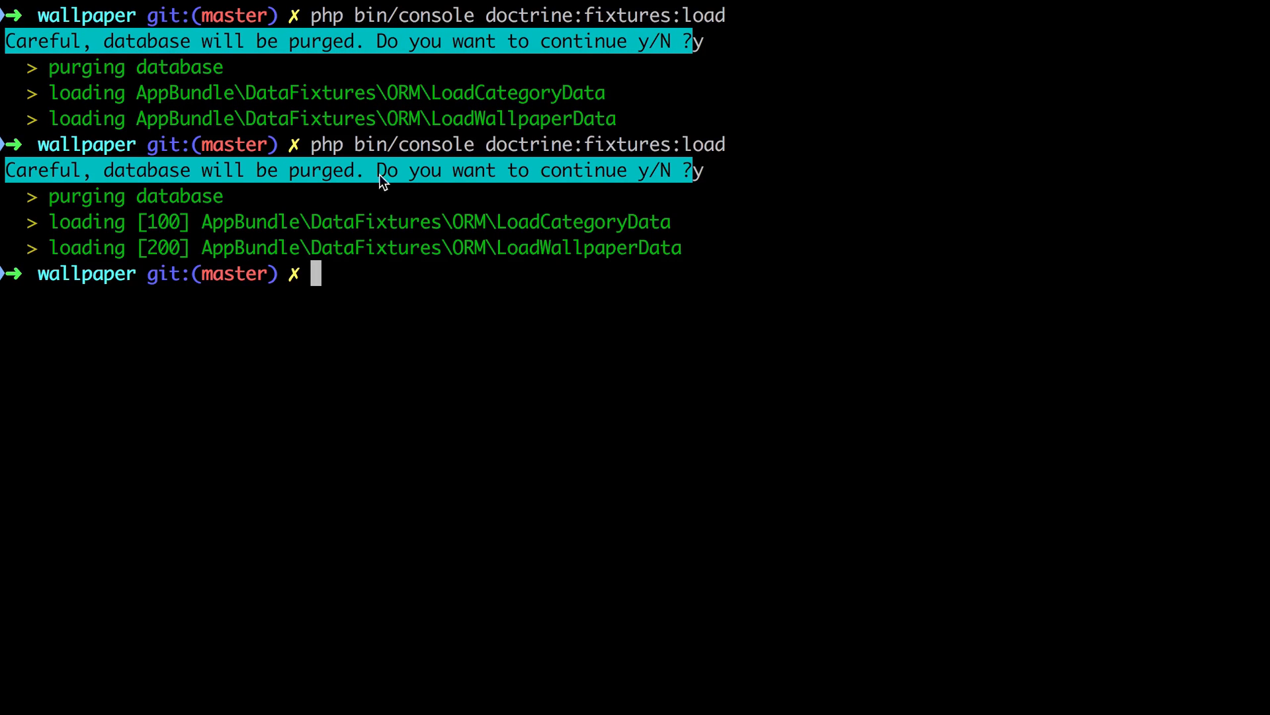
pyautogui.moveTo(248, 273)
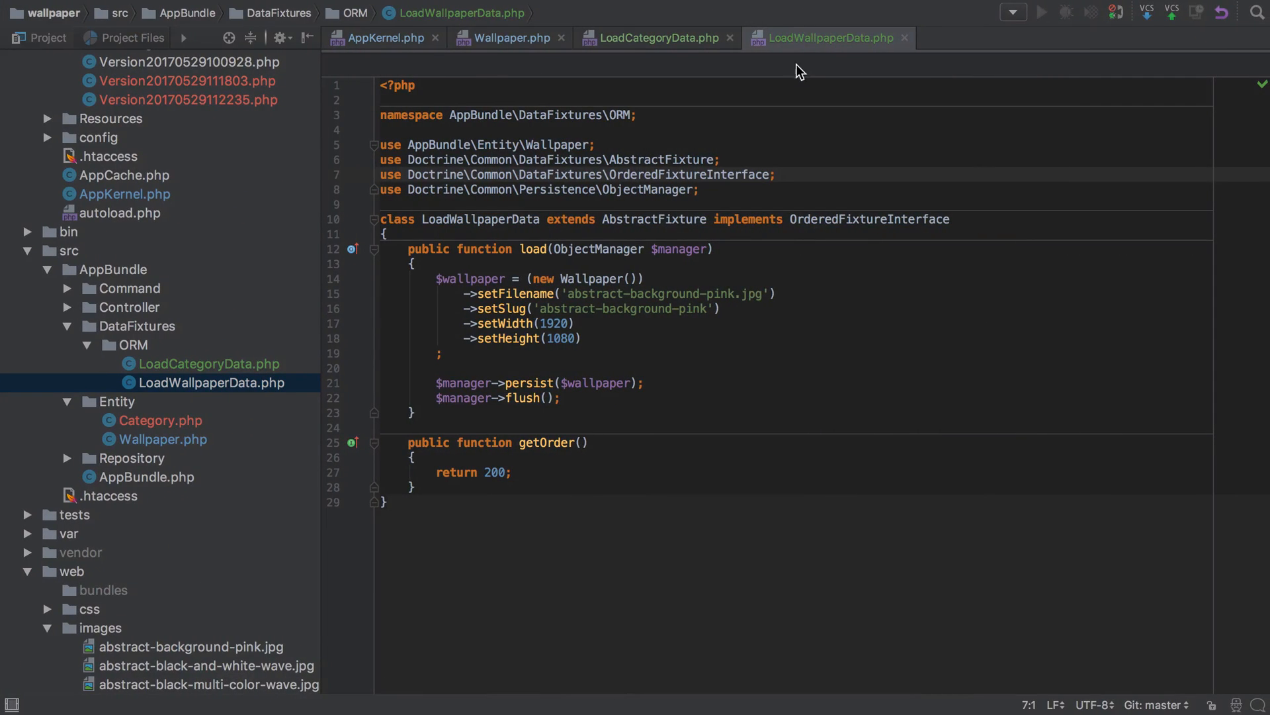
# - Start ->setCategory in LoadWallpaperData, then add $this->addReference('category.abstract', $category) in LoadCategoryData
pyautogui.write('->setCategory(')
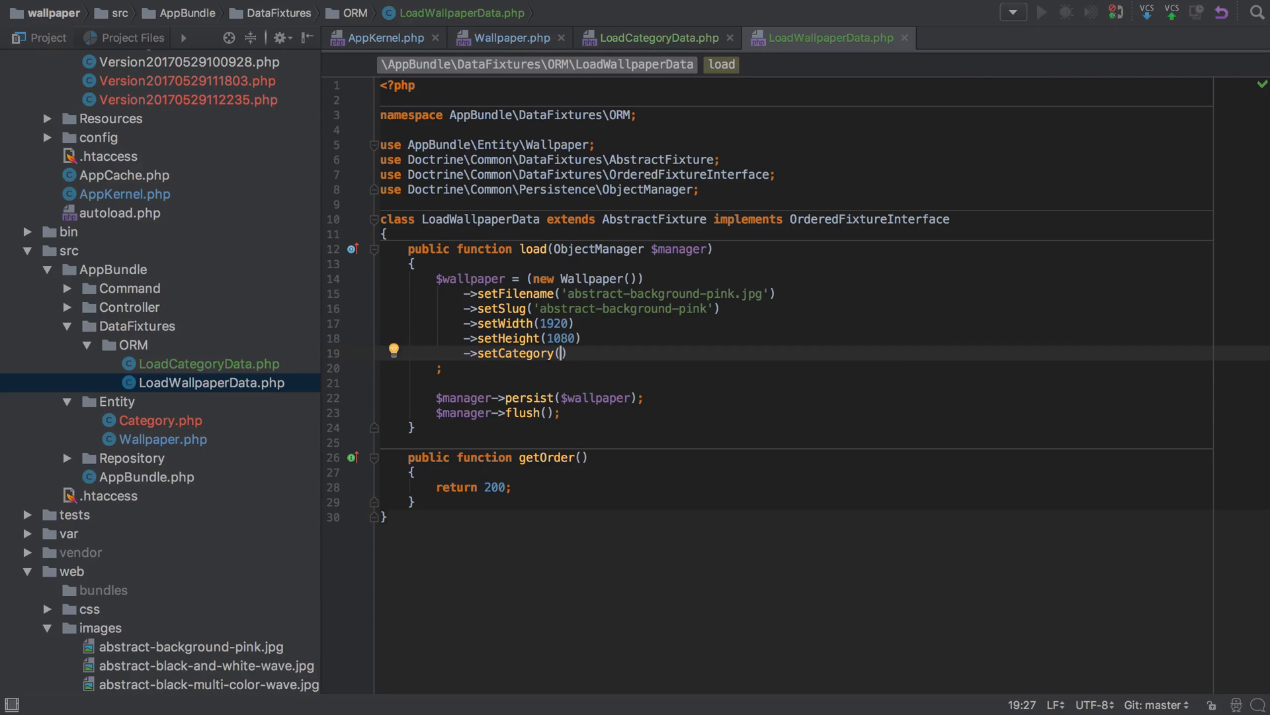
pyautogui.press('Enter')
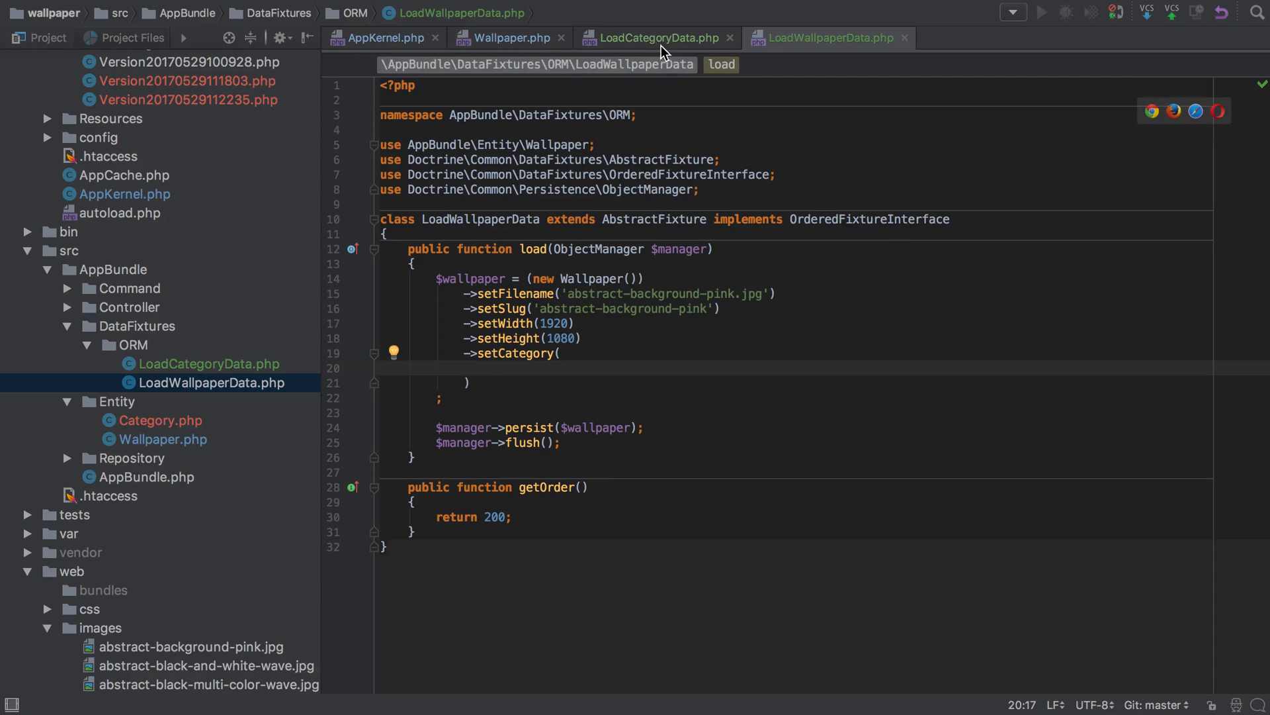
pyautogui.click(648, 38)
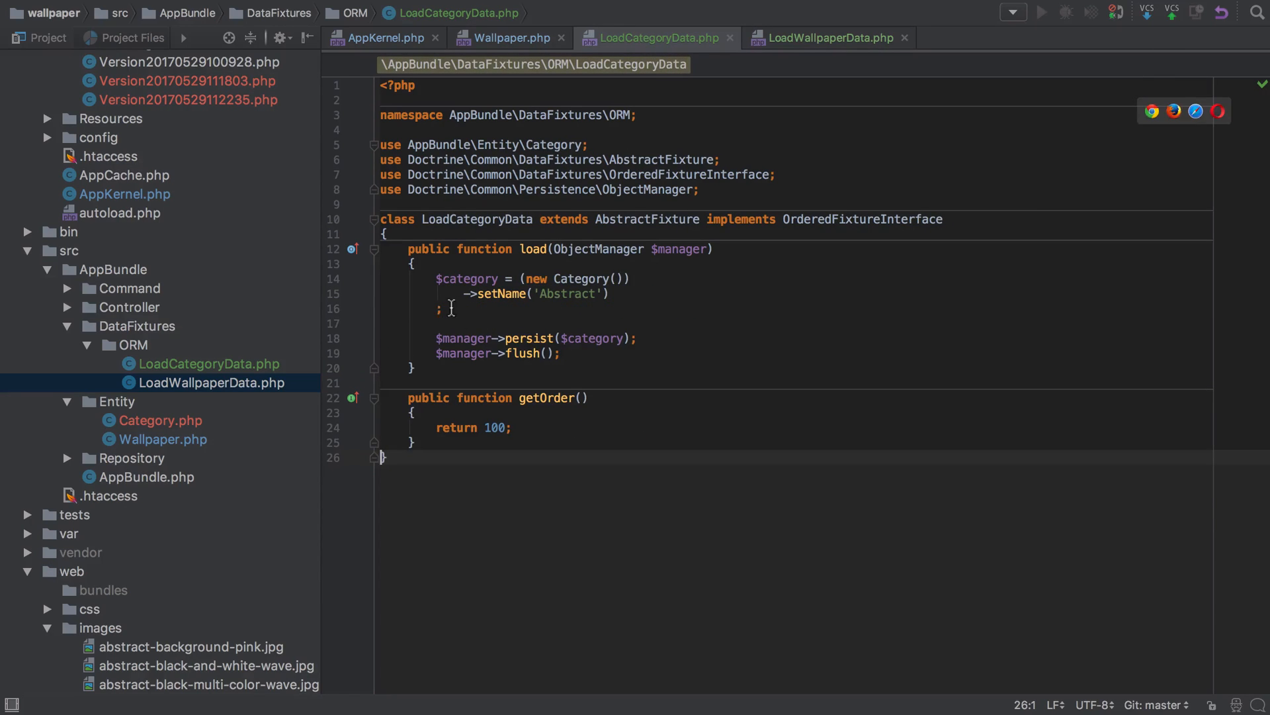
pyautogui.write('$')
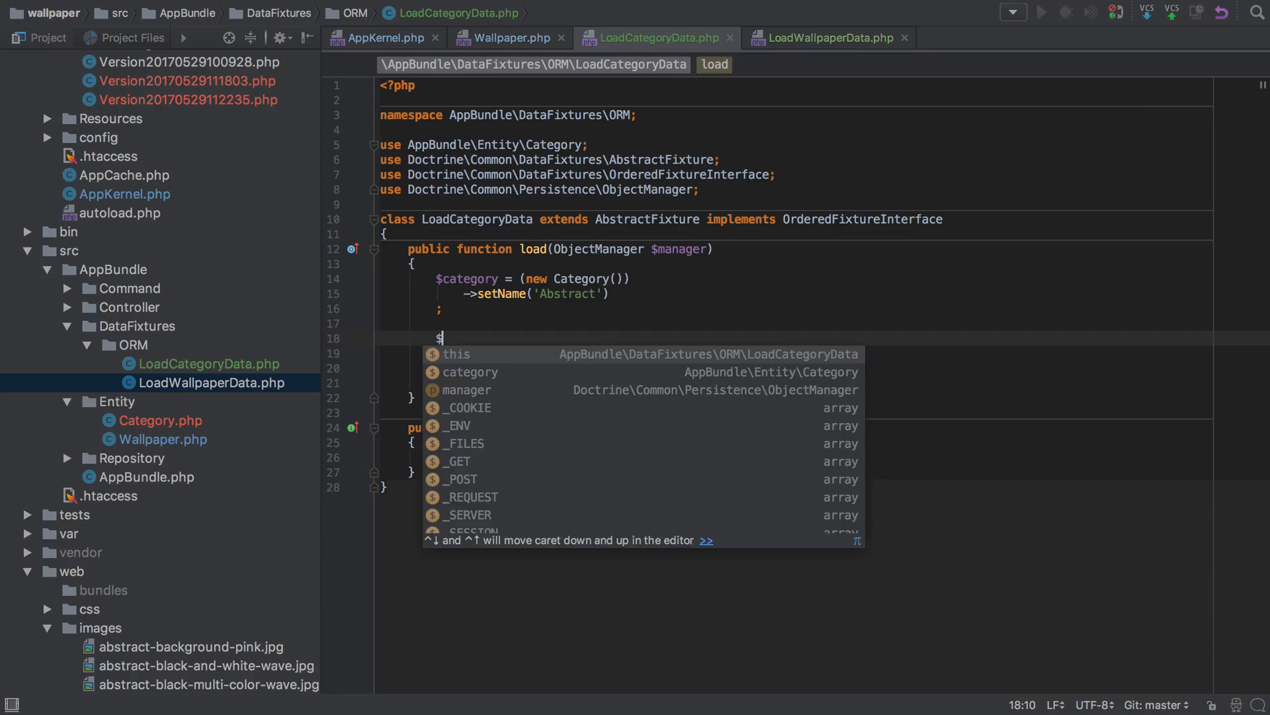
pyautogui.write("this->addReference('")
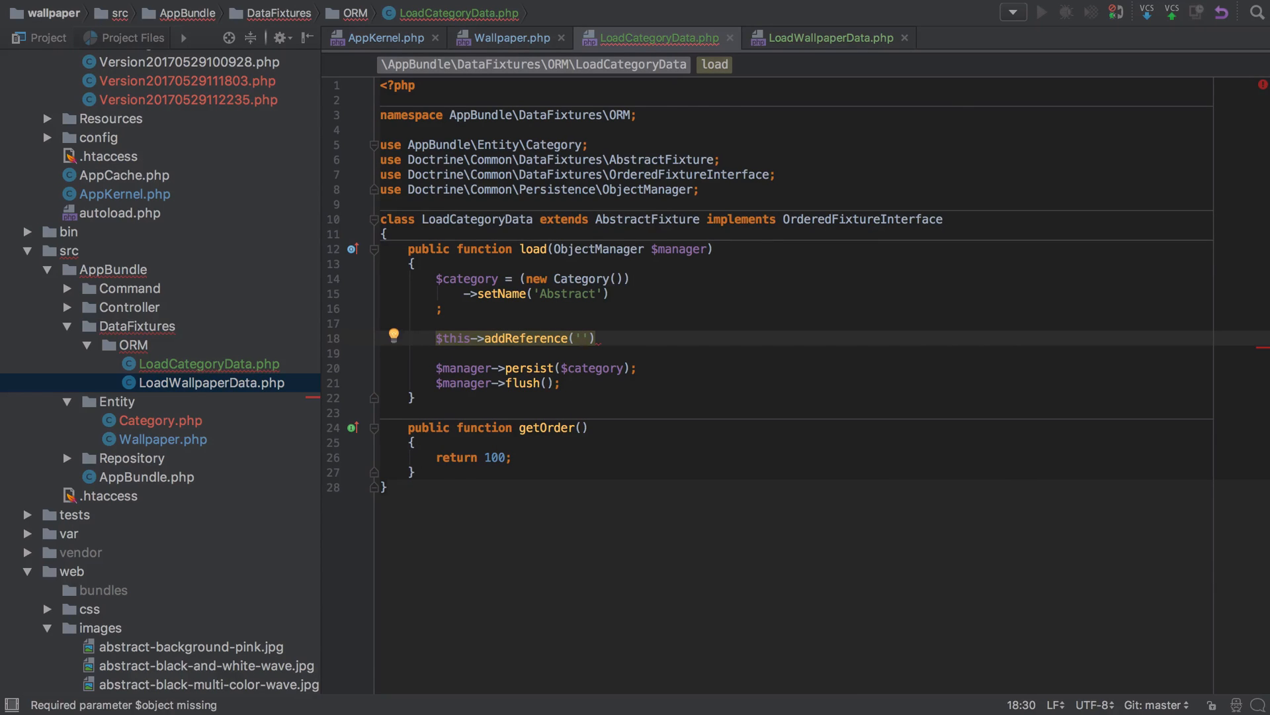
pyautogui.write('abstract')
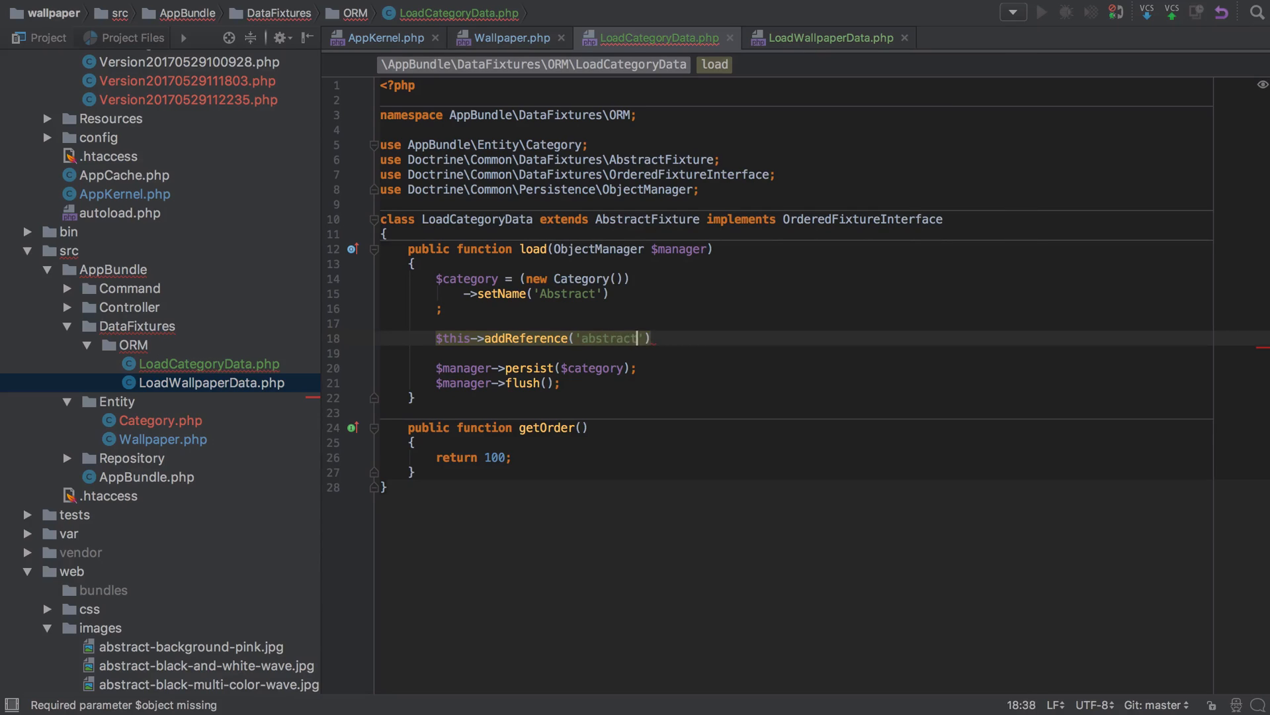
pyautogui.write("category.abstract',")
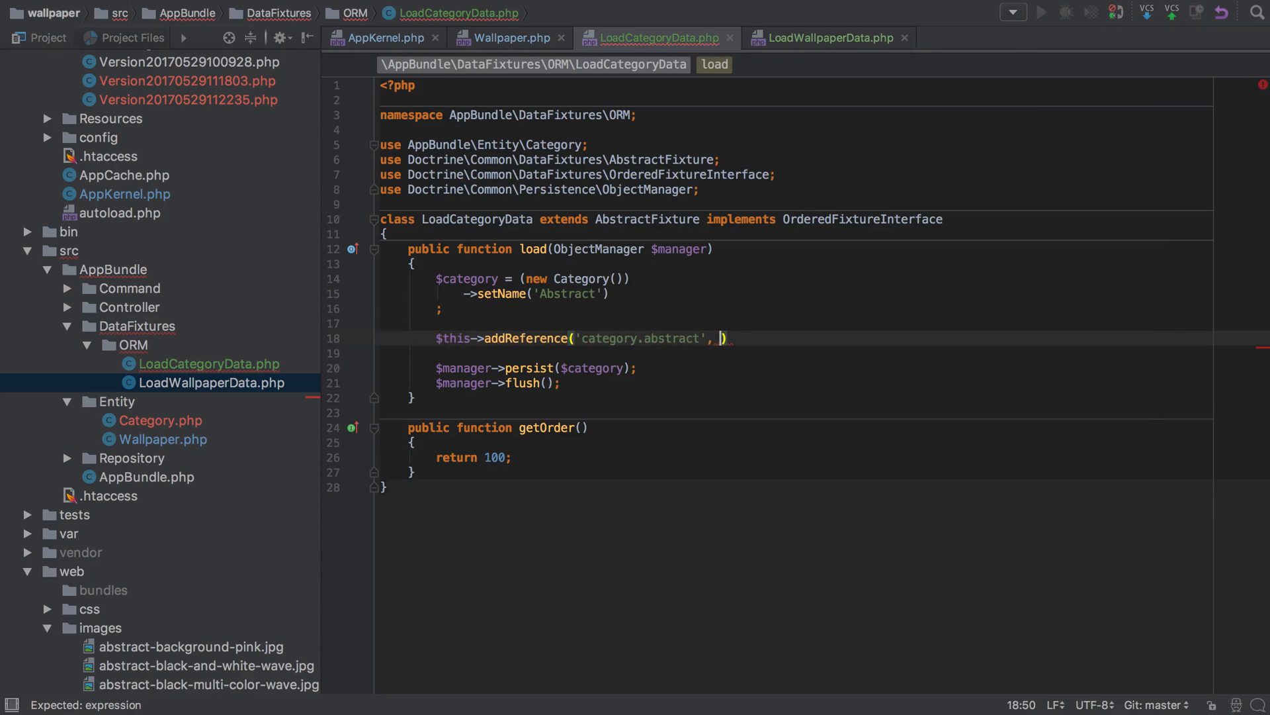
pyautogui.write('$category);')
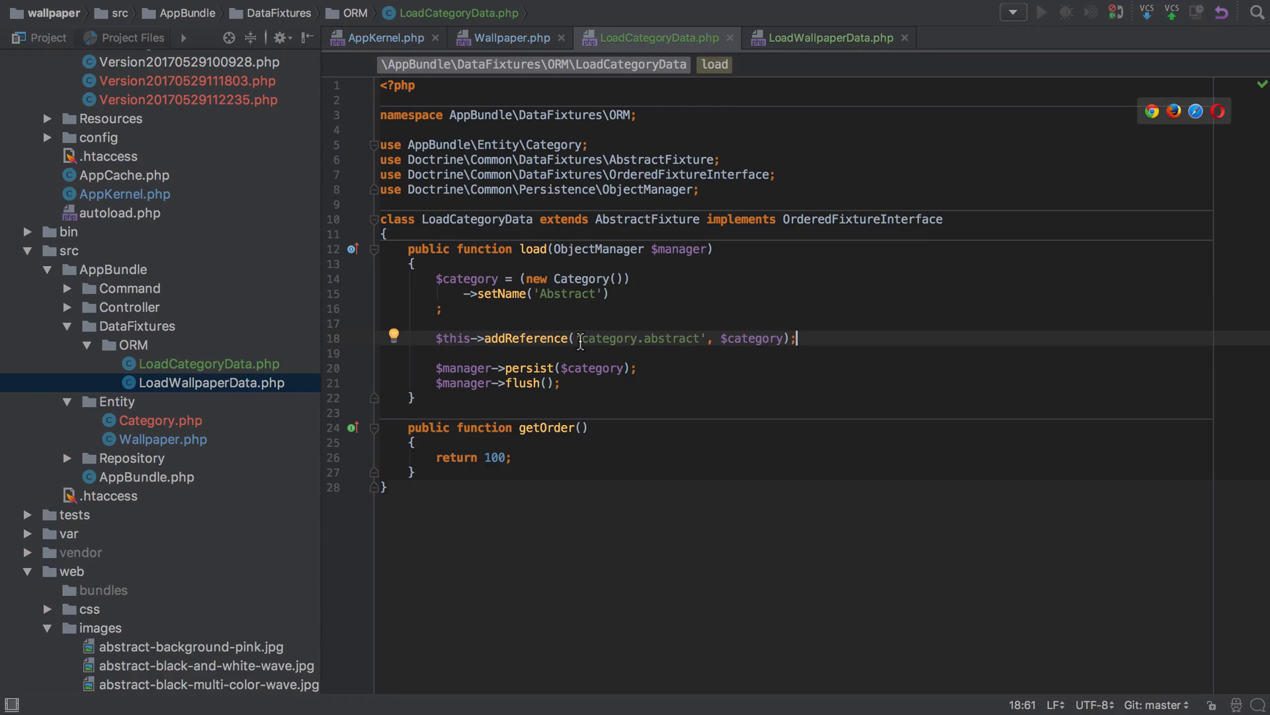
pyautogui.moveTo(581, 338); pyautogui.dragTo(705, 338)
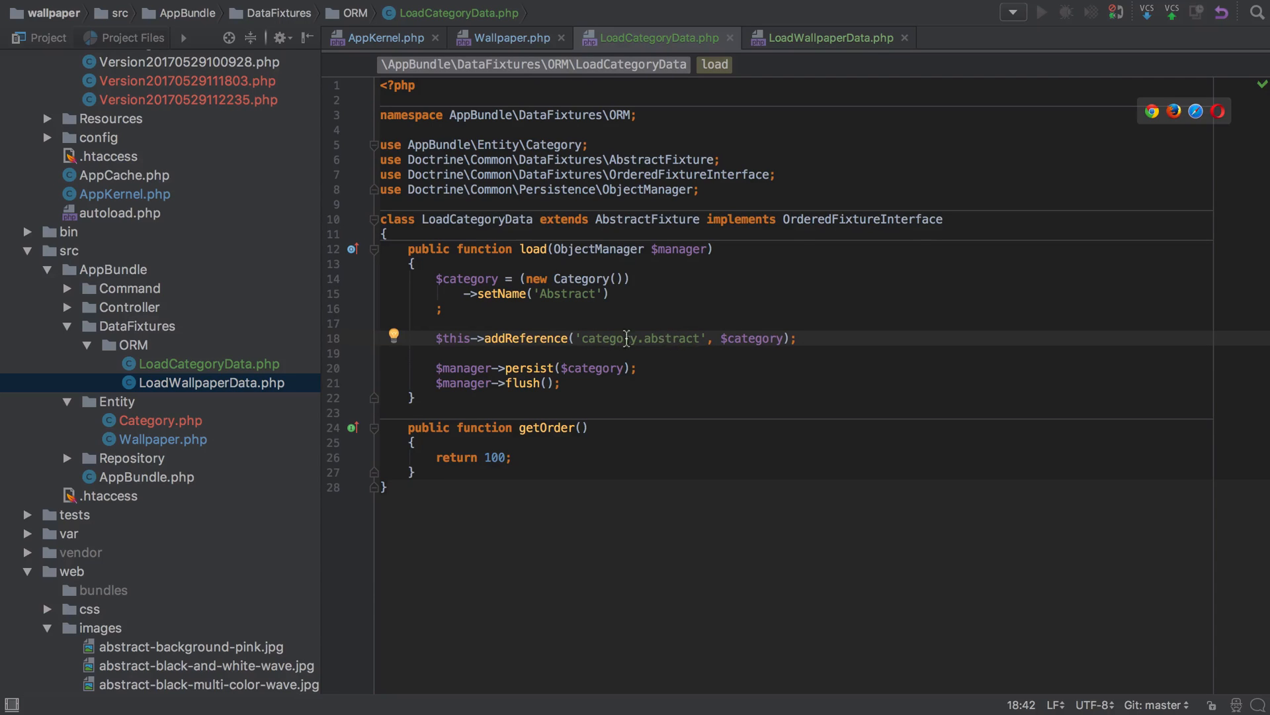
pyautogui.doubleClick(608, 338)
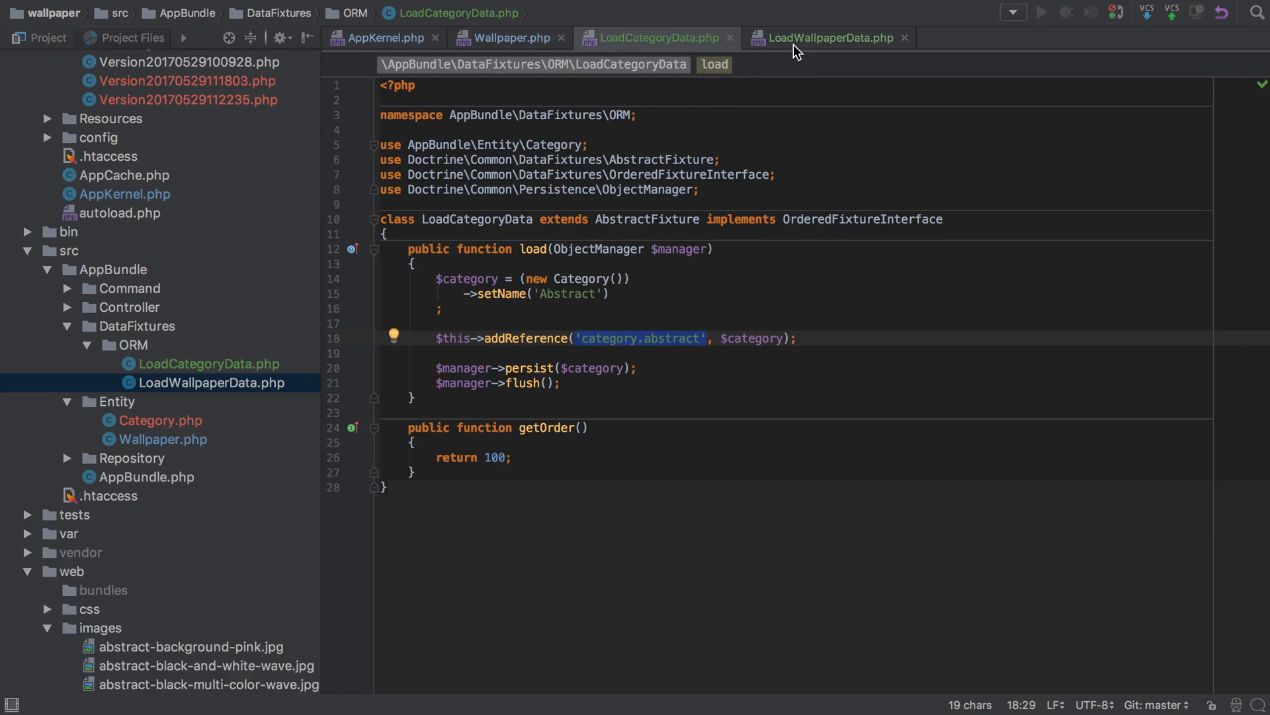
# - Pass $this->getReference('category.abstract') into the wallpaper fixture's setCategory call
pyautogui.click(828, 38)
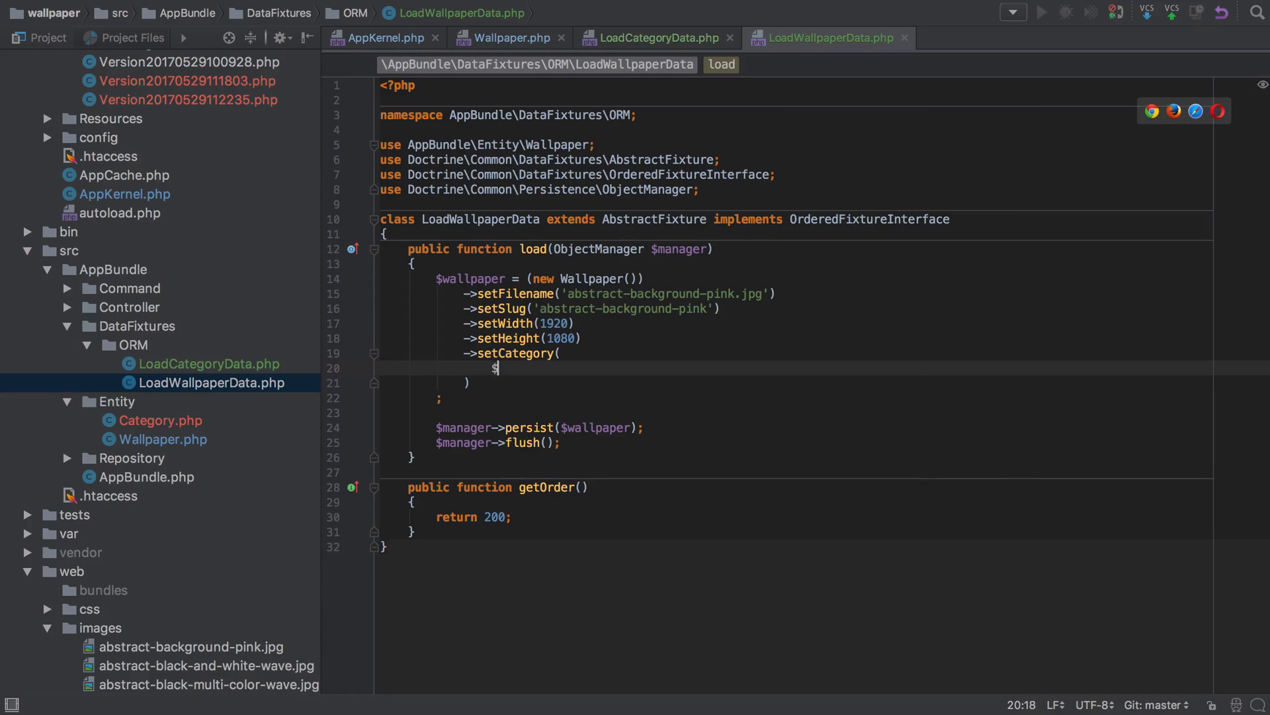
pyautogui.write('this->')
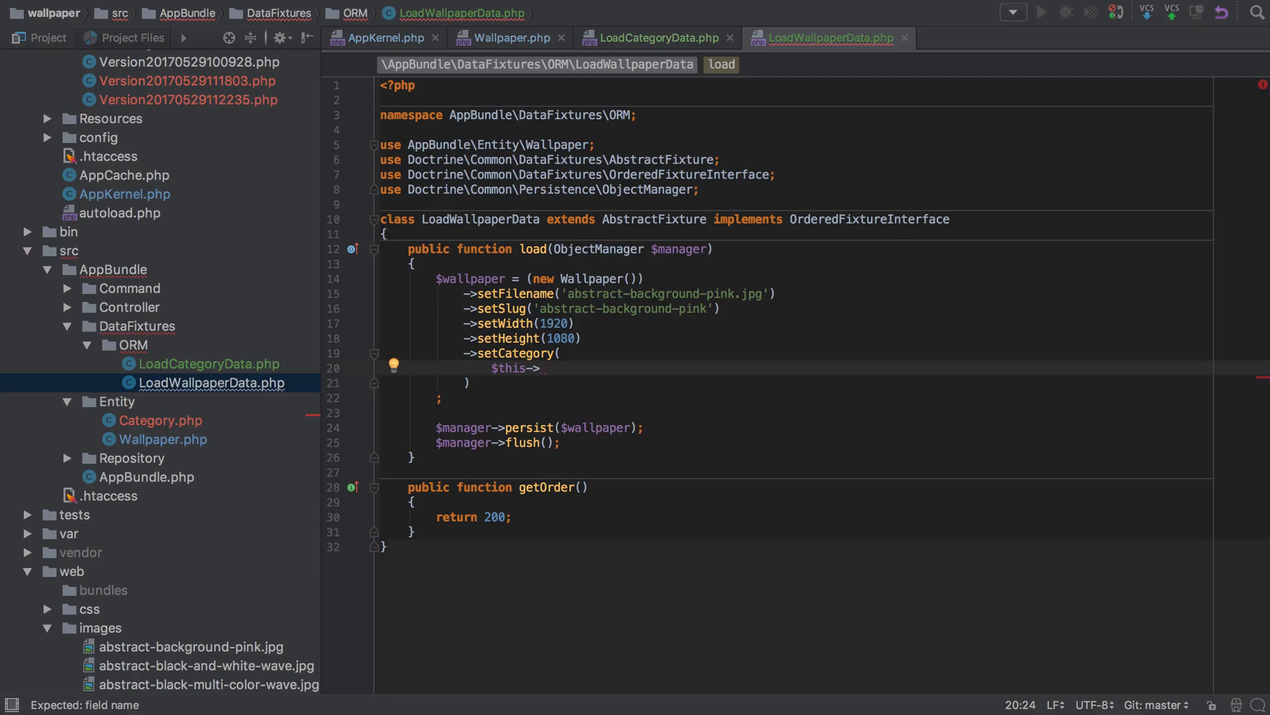
pyautogui.write("getReference('category.abstract'")
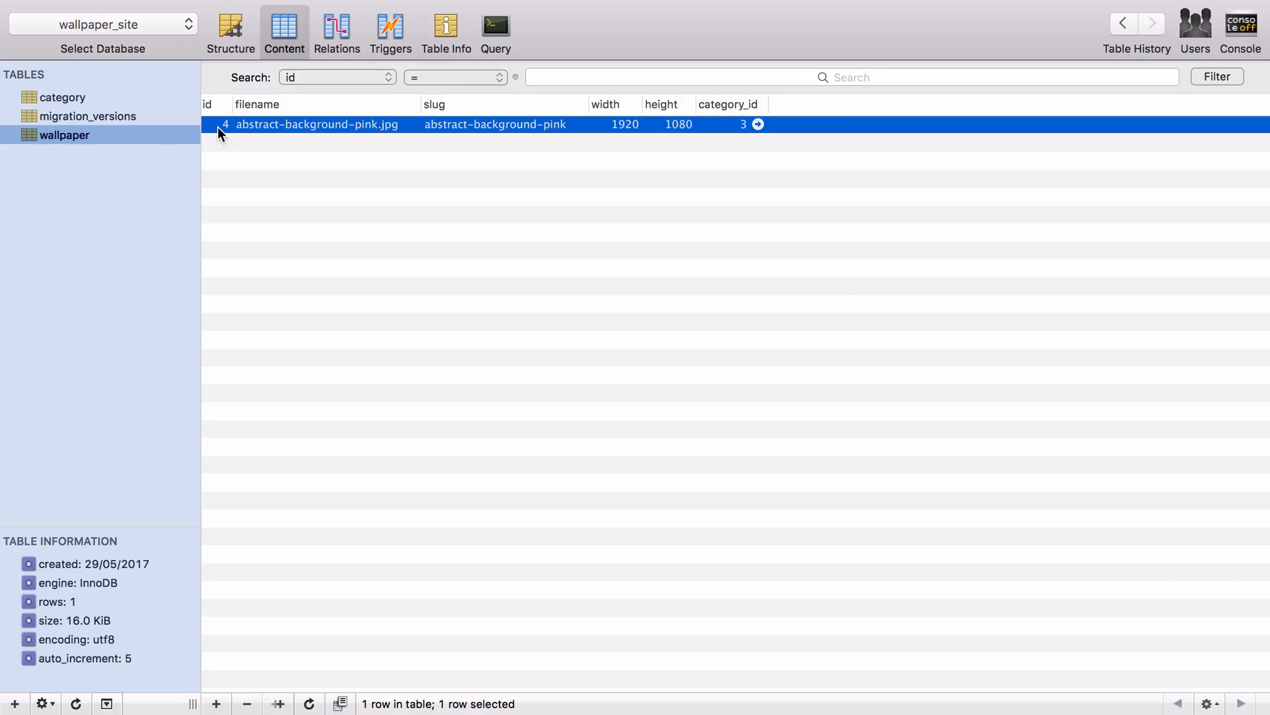
# - View the category table, then the wallpaper table, to compare the ids
pyautogui.click(63, 97)
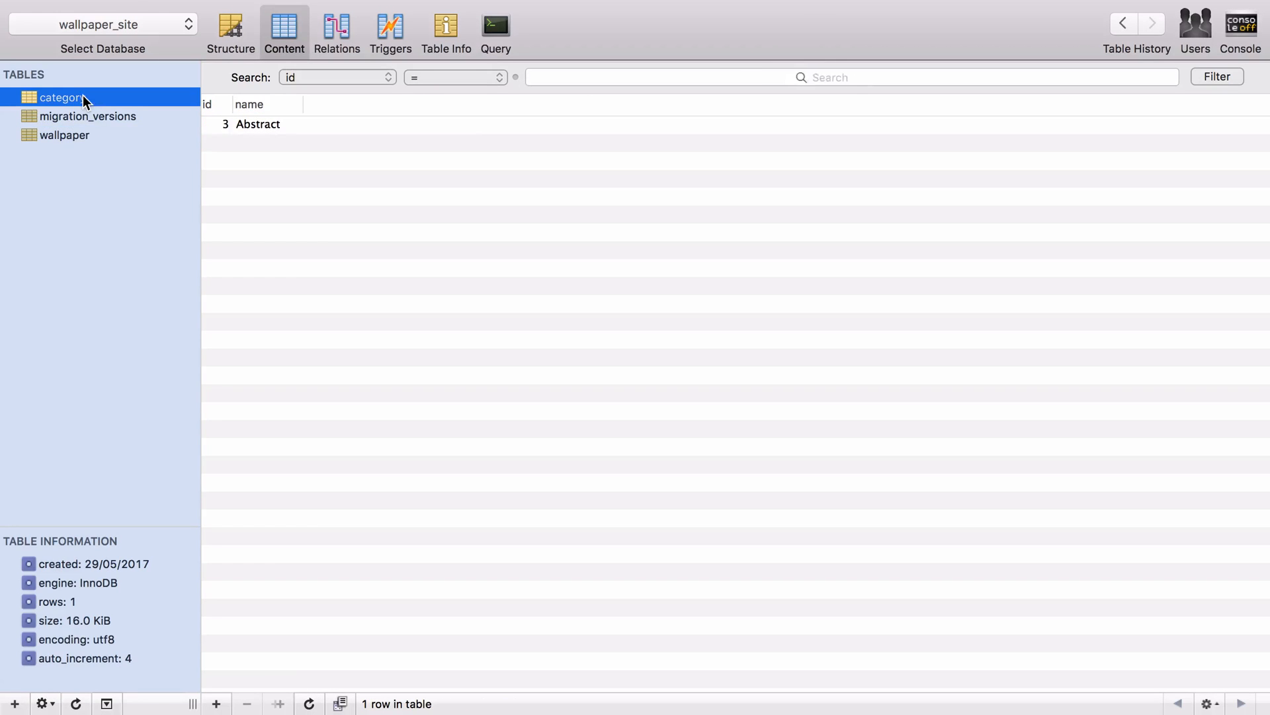
pyautogui.moveTo(141, 142)
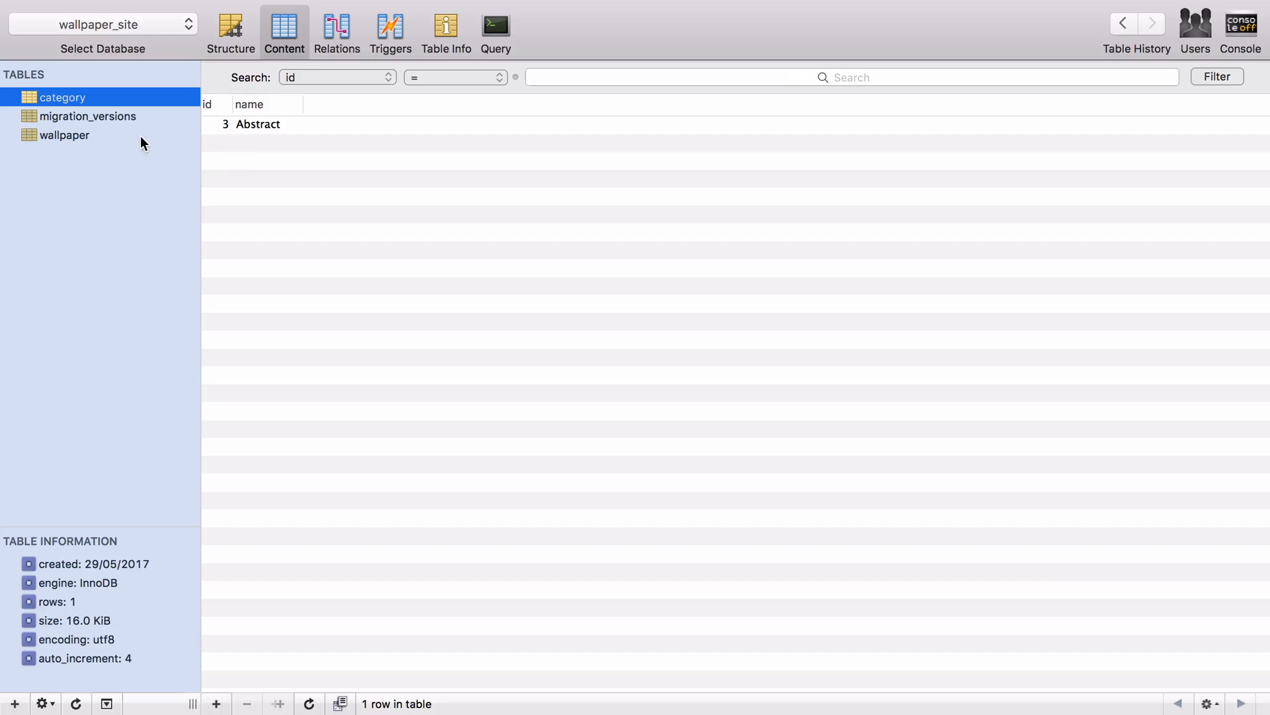
pyautogui.click(63, 135)
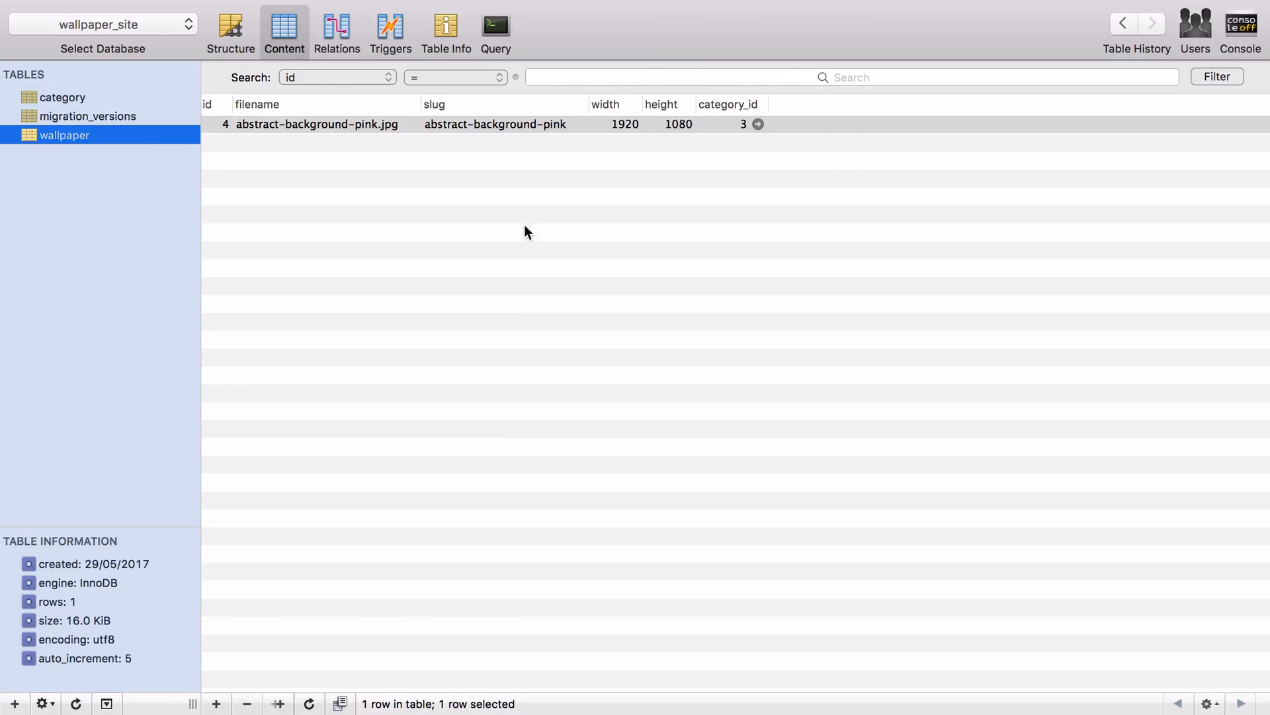
pyautogui.moveTo(667, 269)
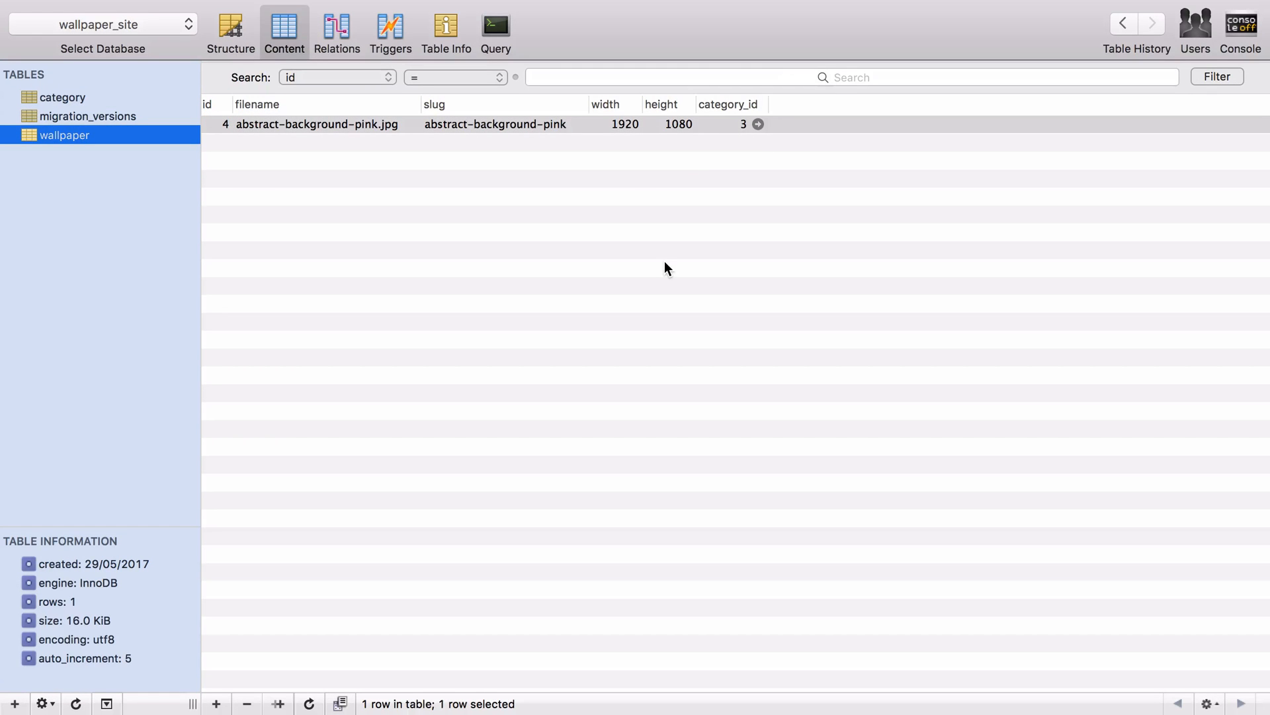